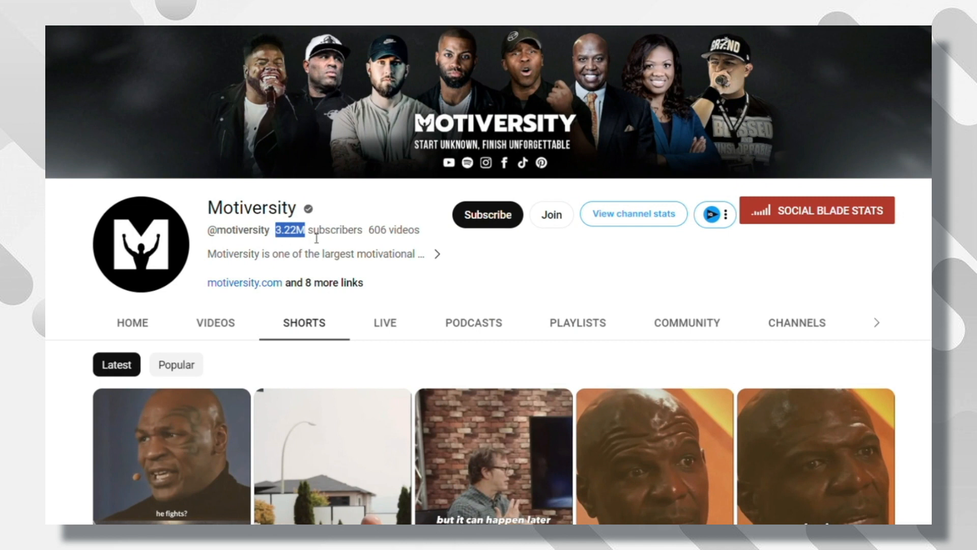
# Browse the Motiversity Shorts tab and check its estimated monthly earnings on Social Blade.
pyautogui.scroll(-3)
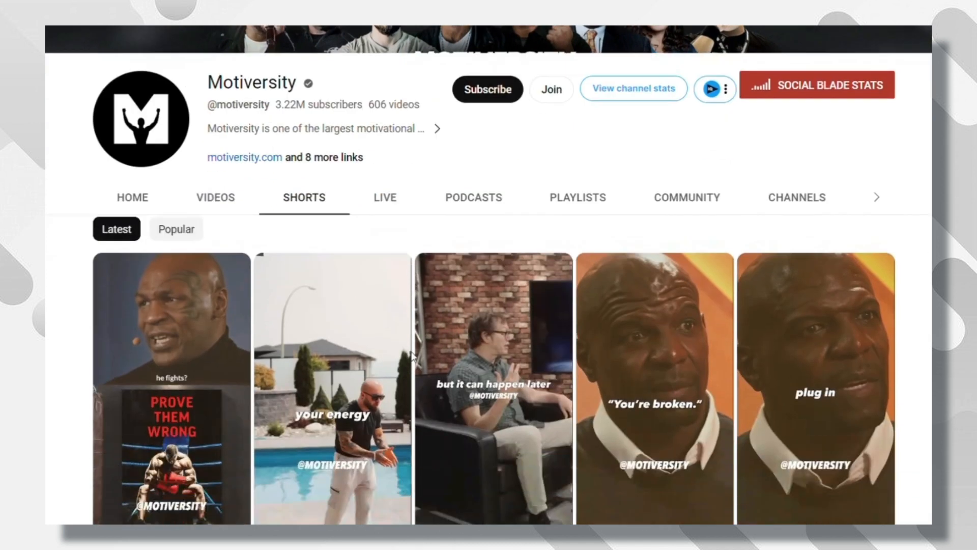
pyautogui.scroll(-3)
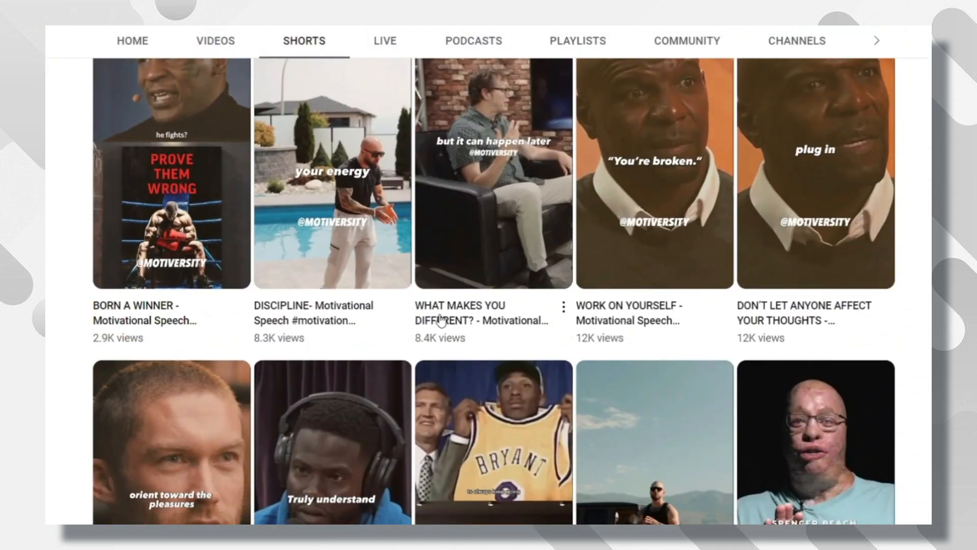
pyautogui.scroll(-3)
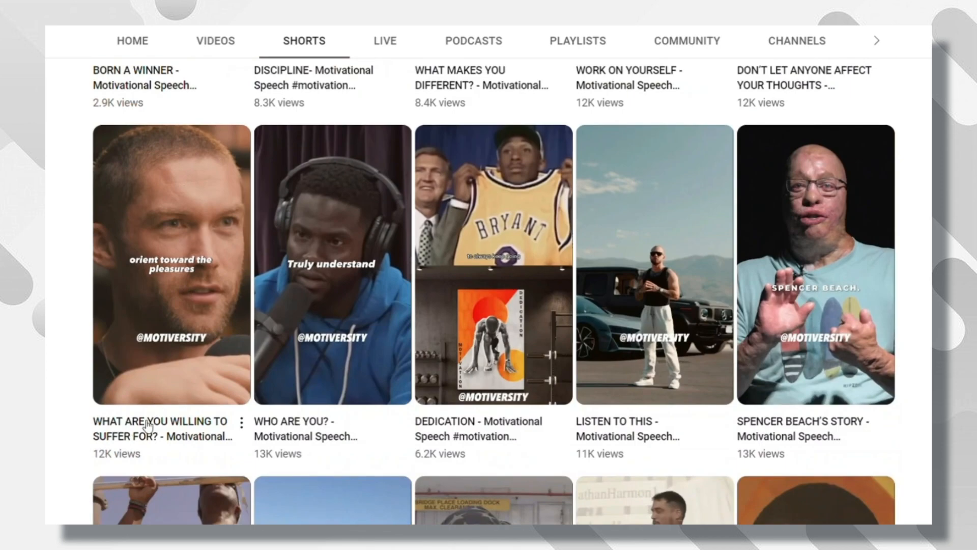
pyautogui.scroll(-3)
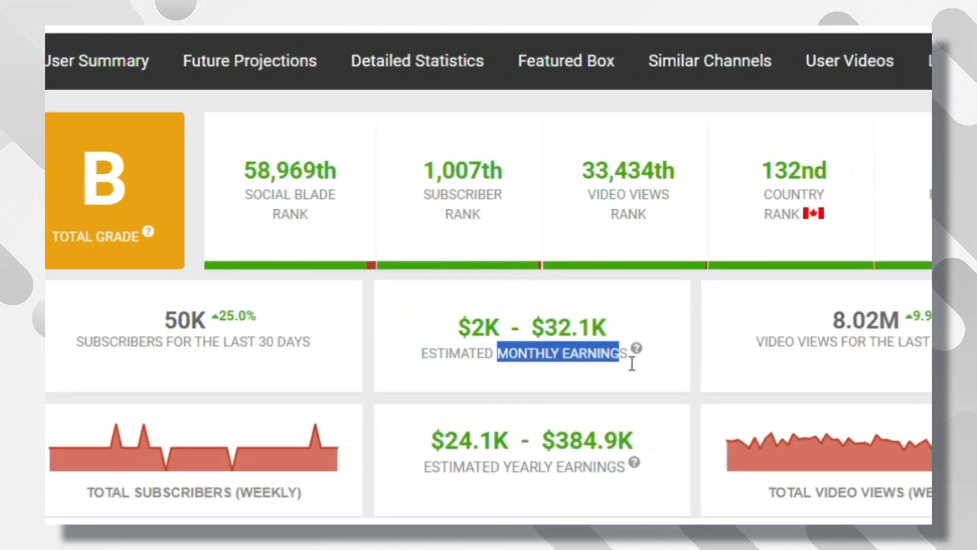
pyautogui.doubleClick(587, 441)
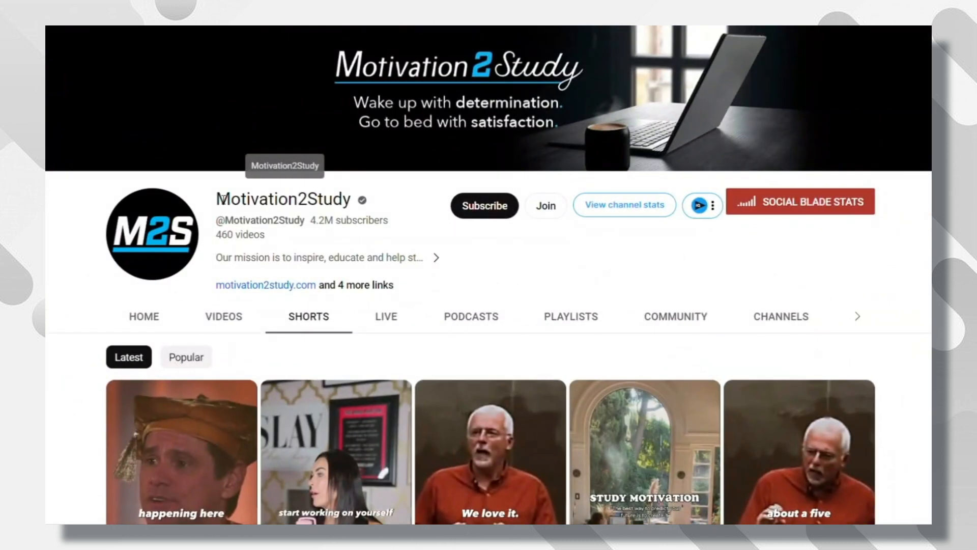
# Visit the Motivation2Study channel and its Social Blade stats, then the Shorts feed.
pyautogui.doubleClick(284, 198)
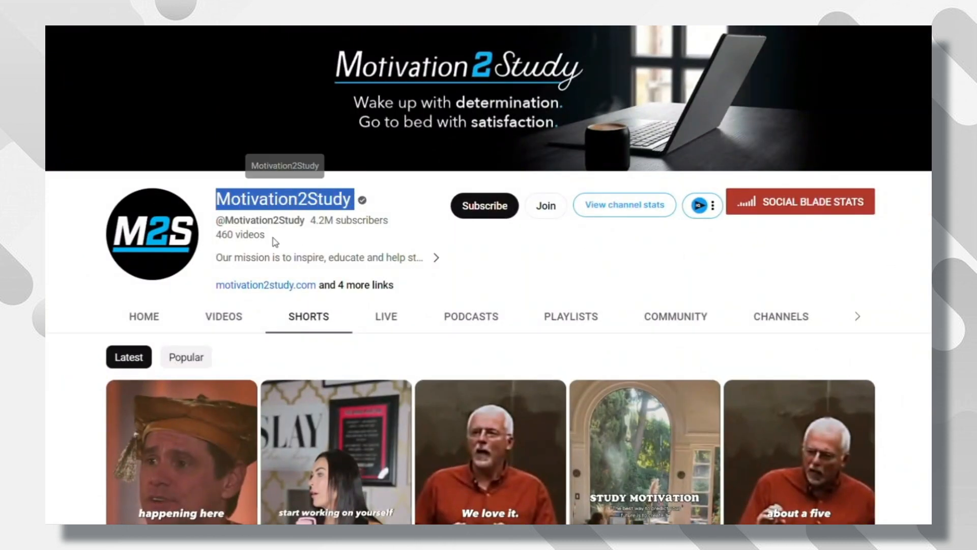
pyautogui.scroll(-3)
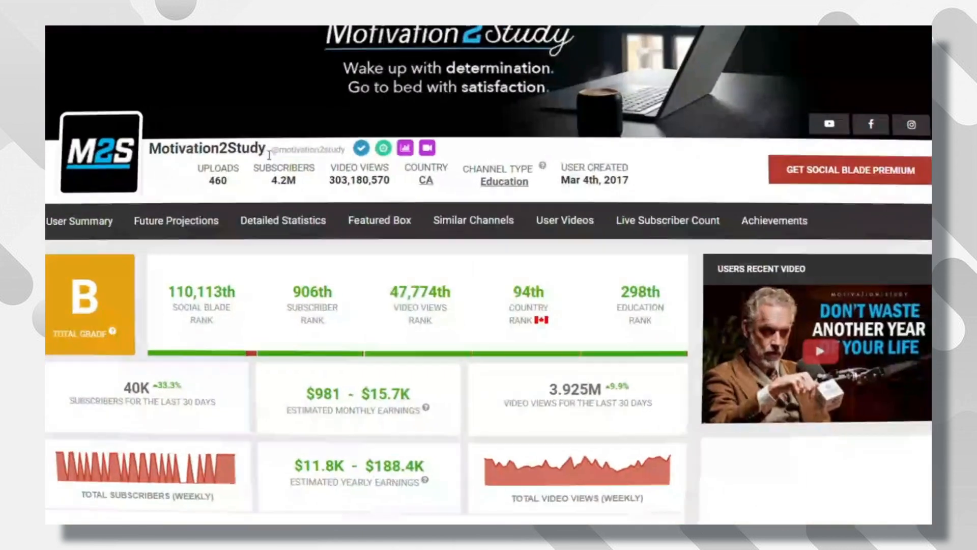
pyautogui.scroll(-3)
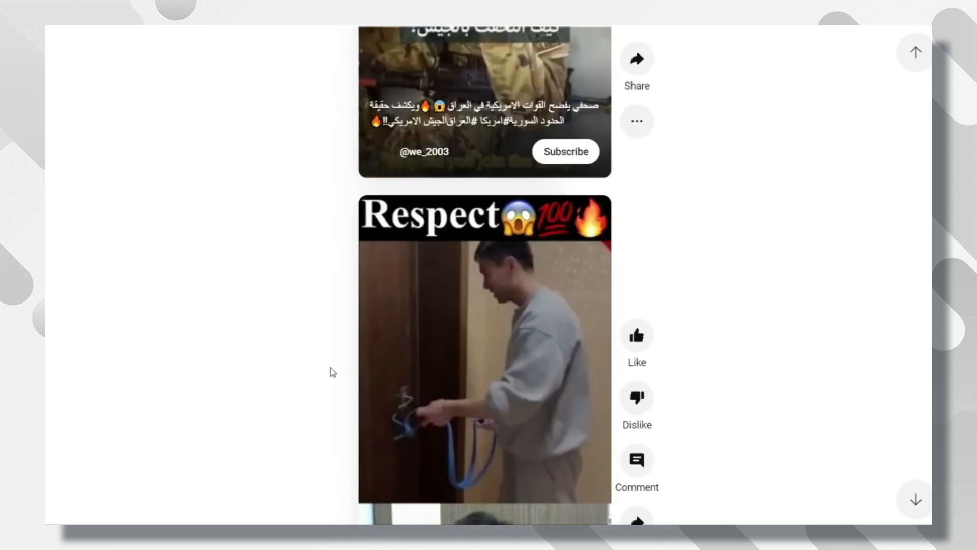
pyautogui.scroll(-3)
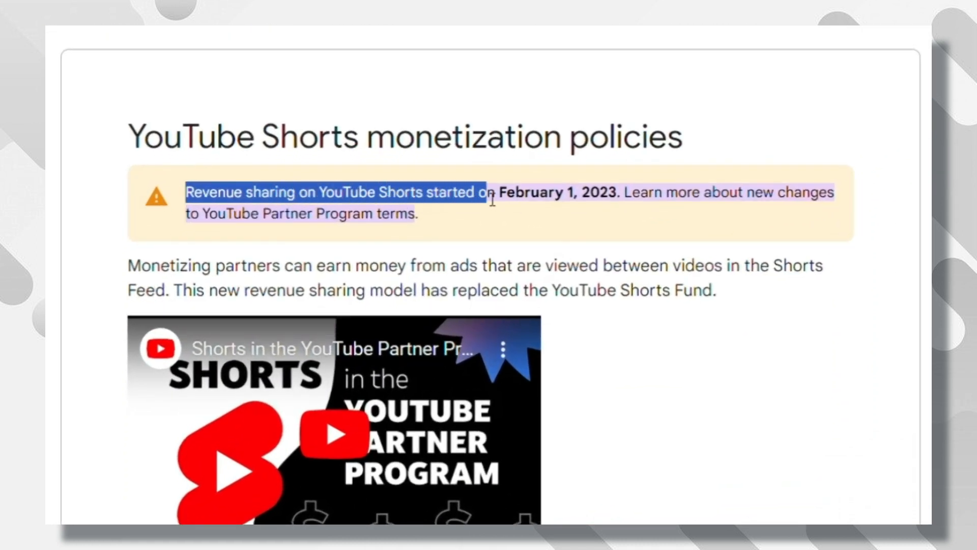
# Highlight the note that Shorts revenue sharing began February 1, 2023.
pyautogui.moveTo(491, 201); pyautogui.dragTo(604, 201)
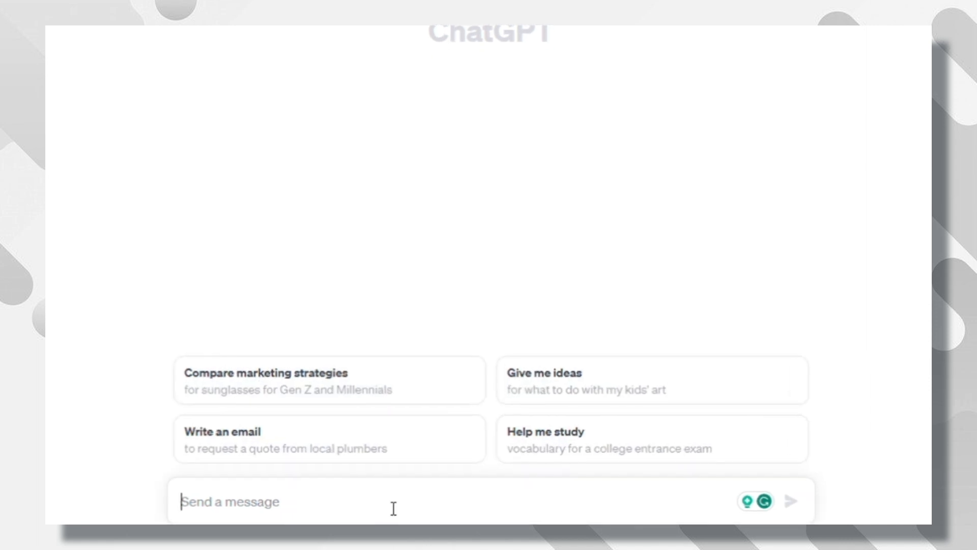
# Ask ChatGPT 'give me 30 motivational topics for a YouTube short' and review the list.
pyautogui.write('give me')
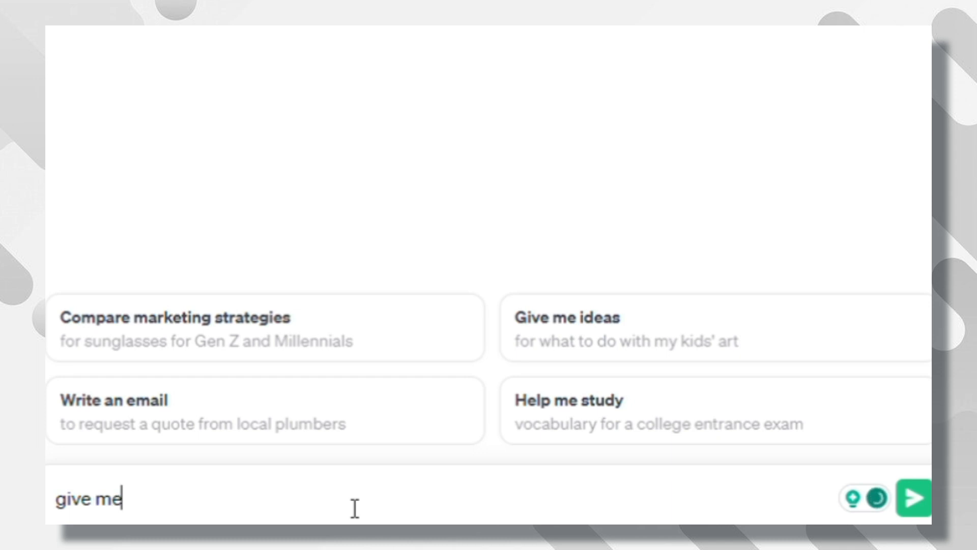
pyautogui.write('30')
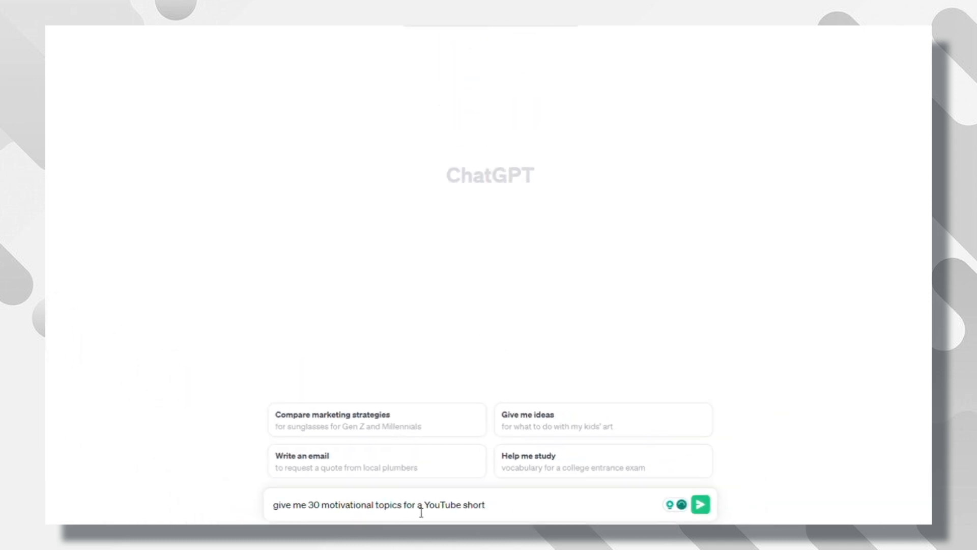
pyautogui.click(700, 504)
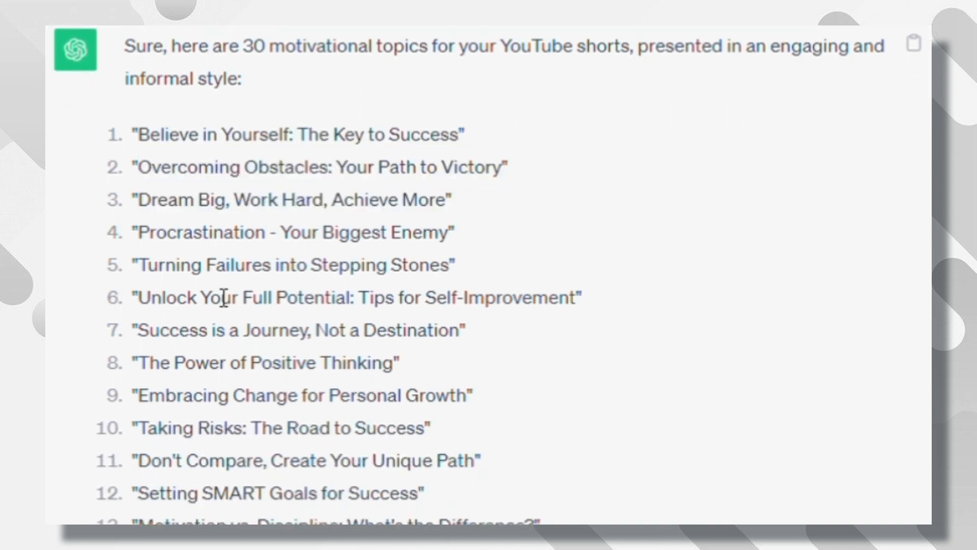
pyautogui.moveTo(212, 372); pyautogui.dragTo(317, 373)
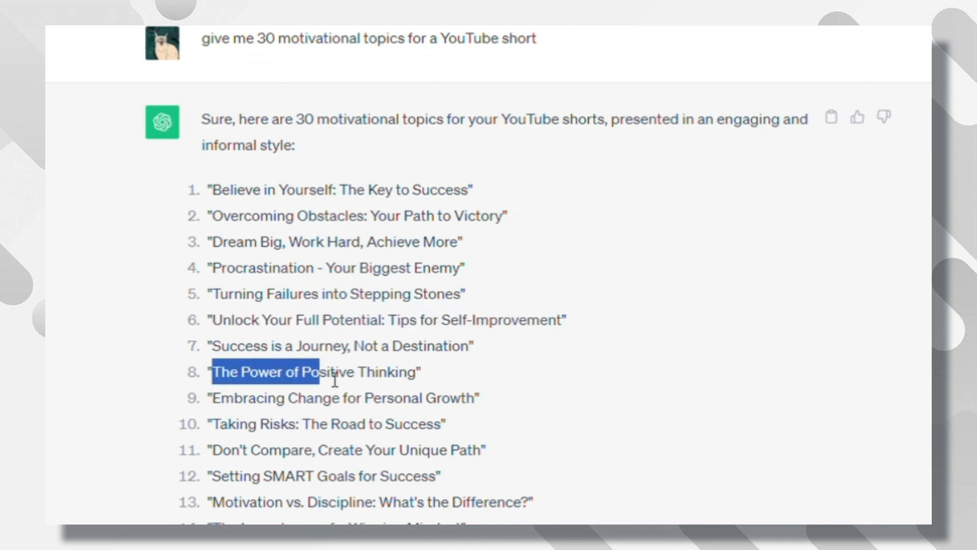
pyautogui.scroll(-3)
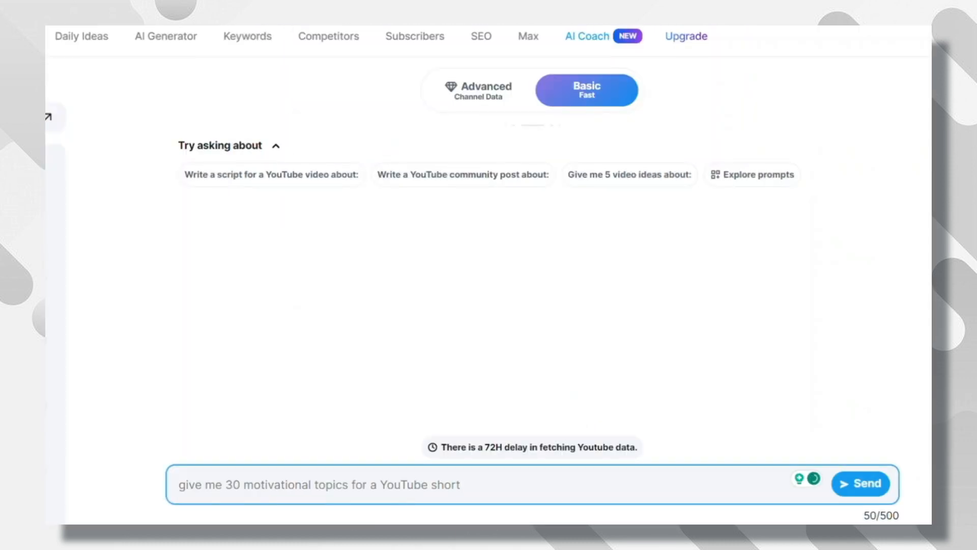
# Send the same 30-topics request to vidIQ AI Coach and look through its list.
pyautogui.click(861, 483)
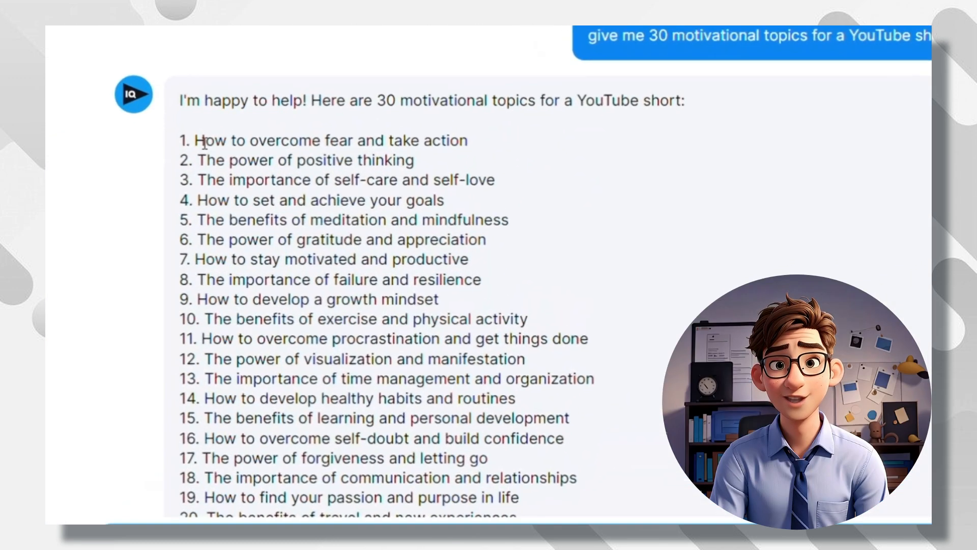
pyautogui.moveTo(154, 136); pyautogui.dragTo(415, 137)
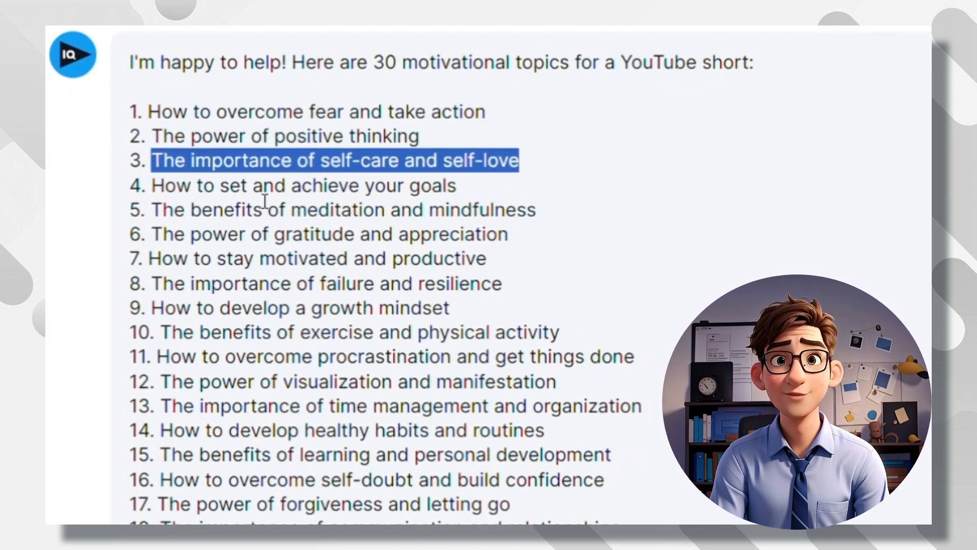
pyautogui.scroll(-3)
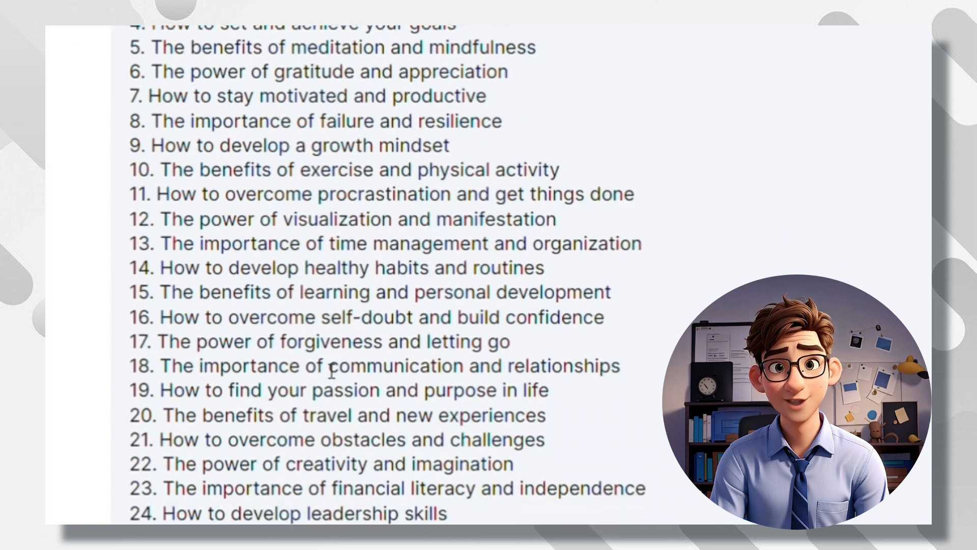
pyautogui.scroll(-3)
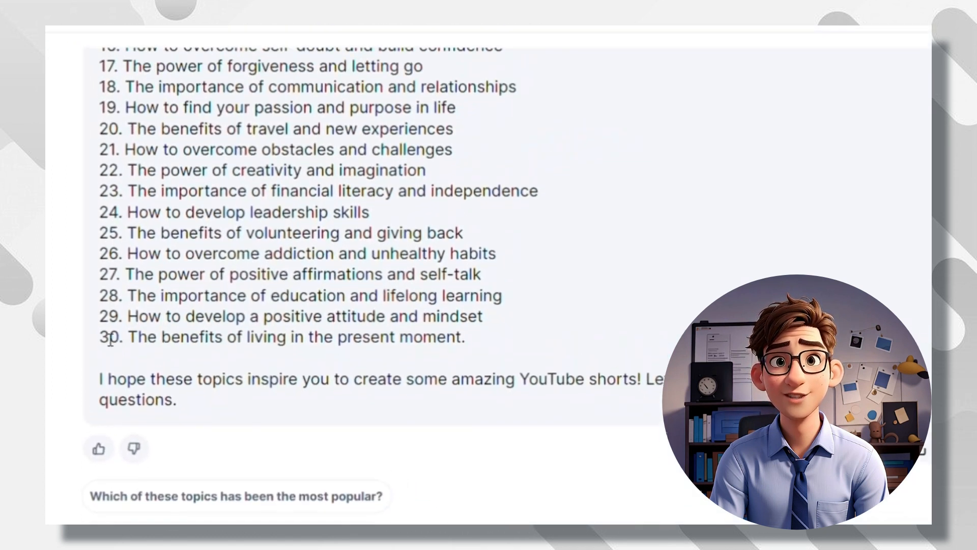
pyautogui.scroll(3)
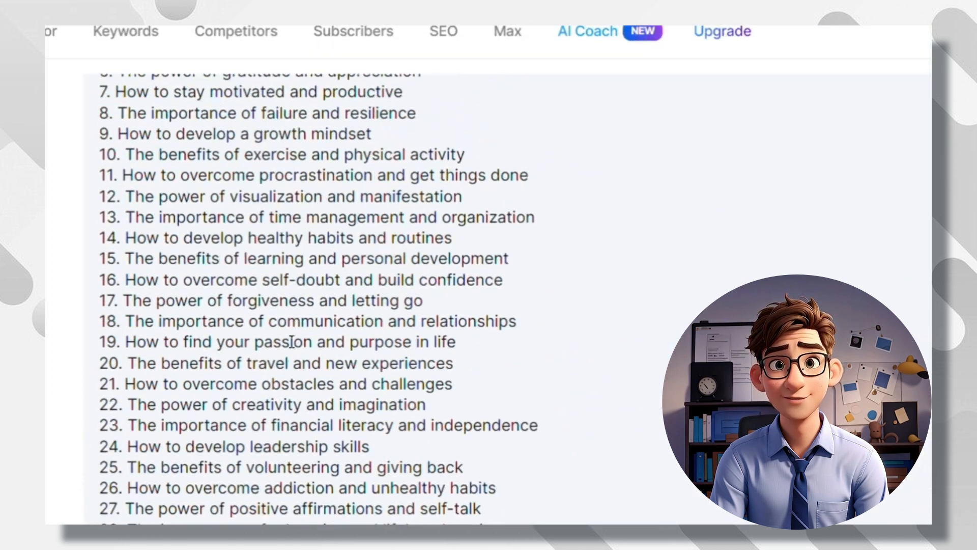
pyautogui.doubleClick(288, 433)
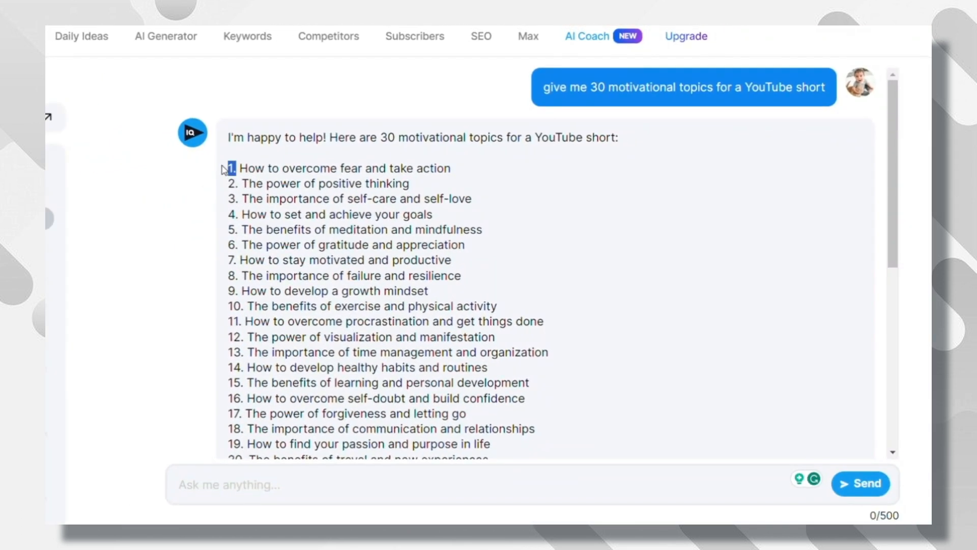
pyautogui.scroll(-3)
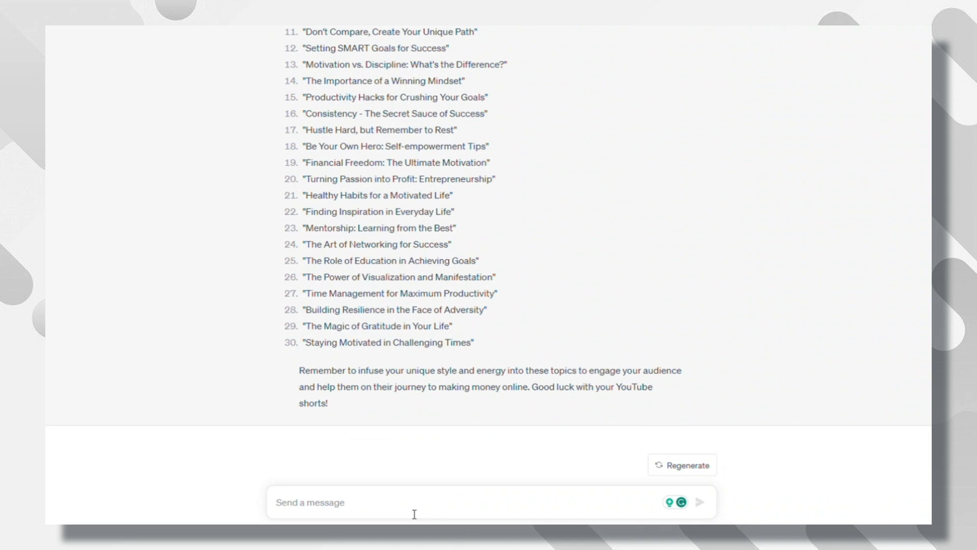
# Ask for 3 inspiring quotes per topic in ChatGPT and vidIQ AI Coach and review them.
pyautogui.write('giv')
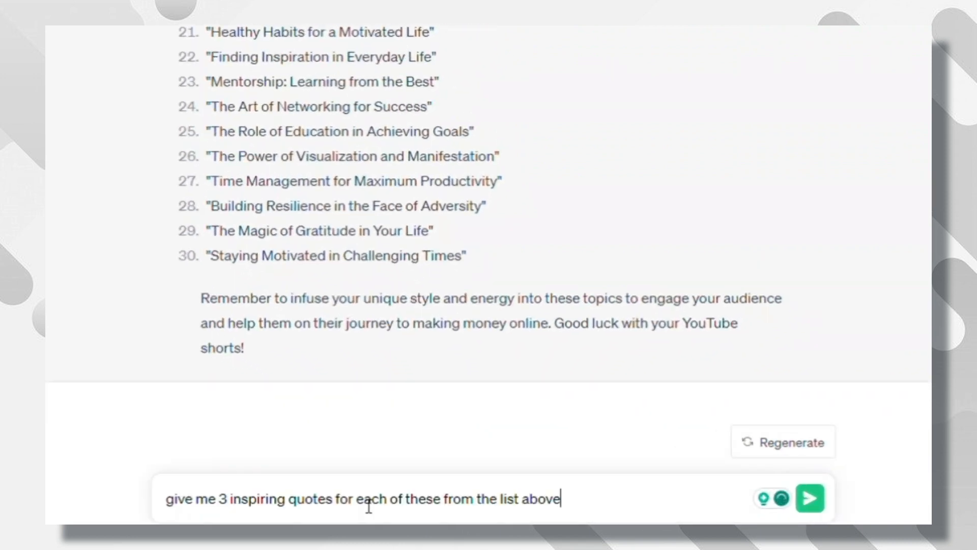
pyautogui.click(808, 498)
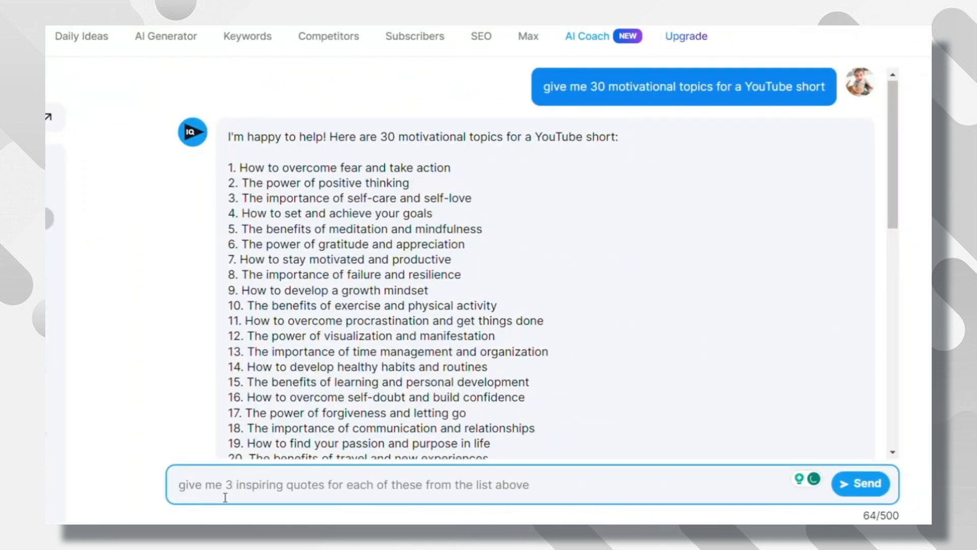
pyautogui.click(860, 482)
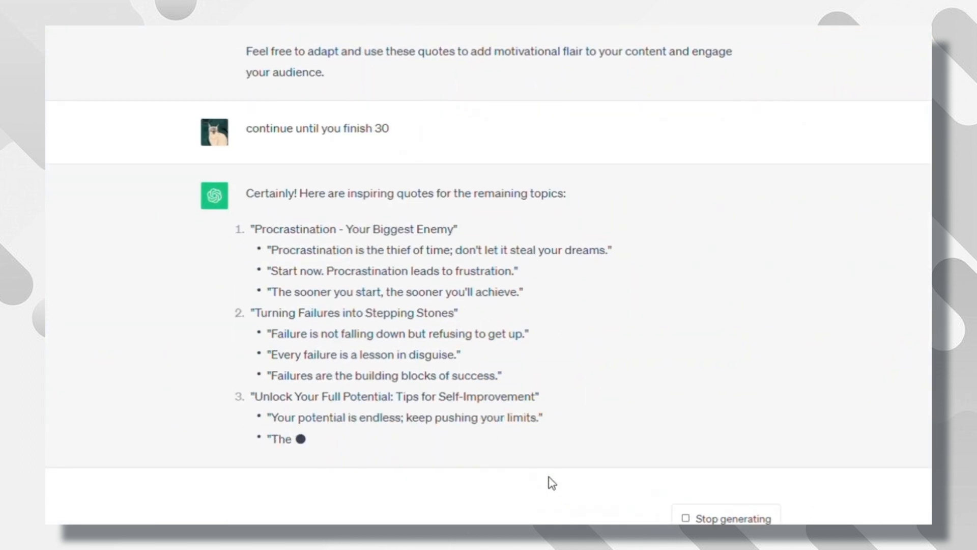
pyautogui.scroll(-3)
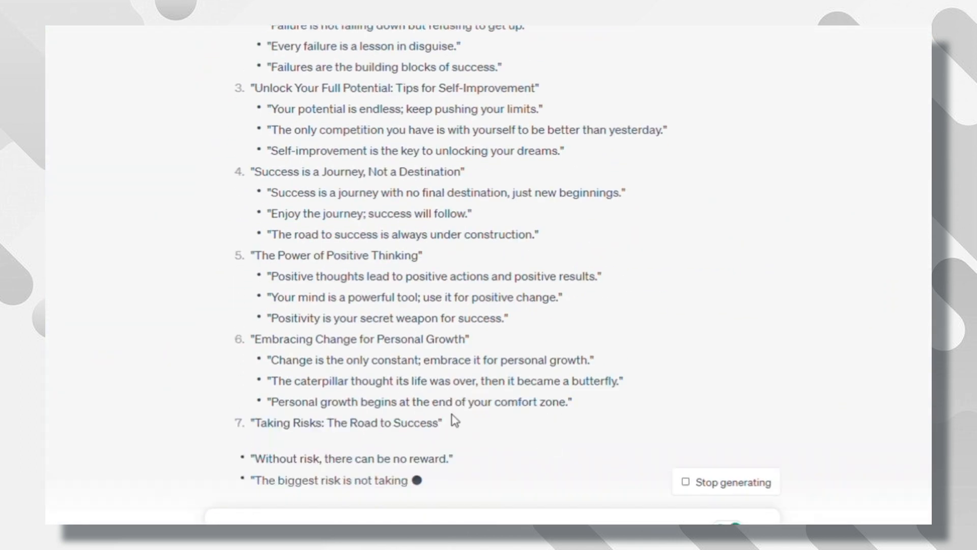
pyautogui.scroll(-3)
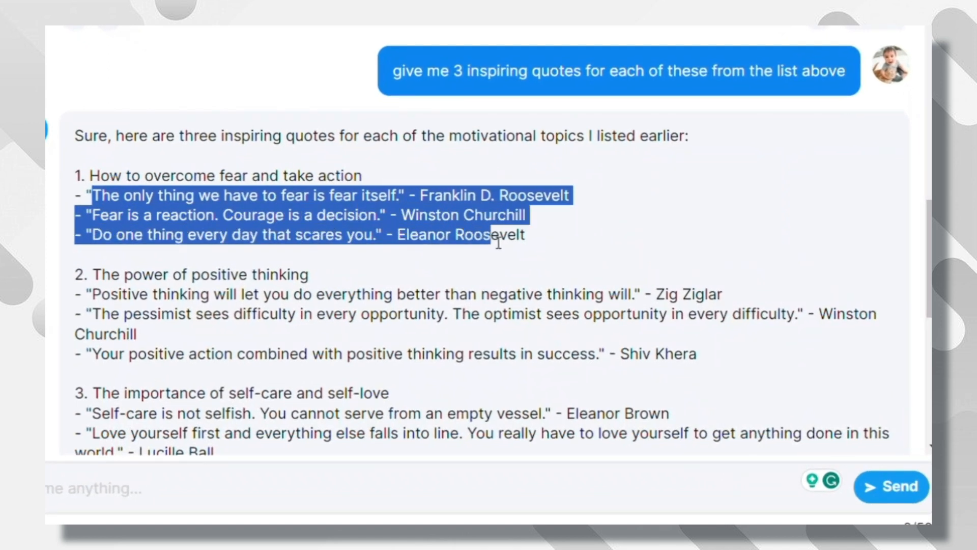
pyautogui.click(495, 242)
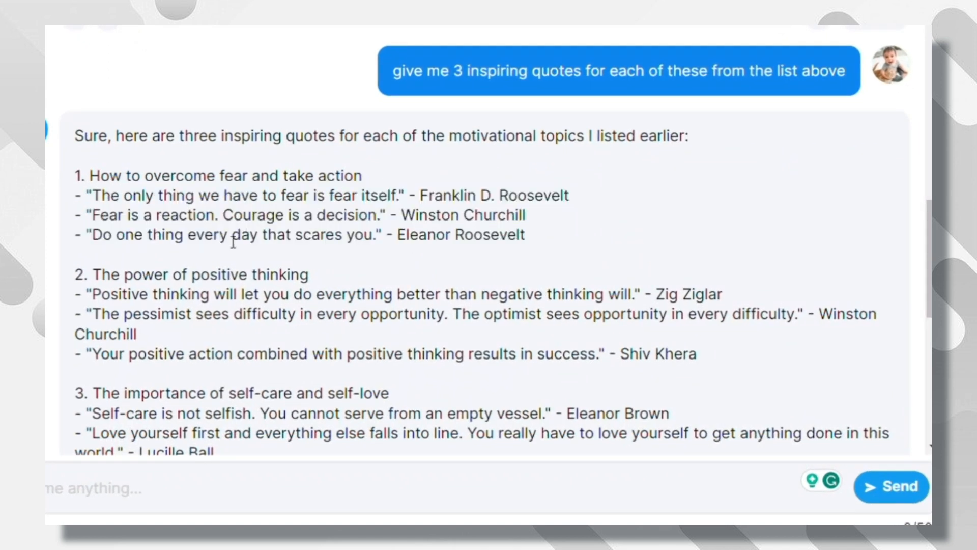
pyautogui.moveTo(92, 215); pyautogui.dragTo(378, 215)
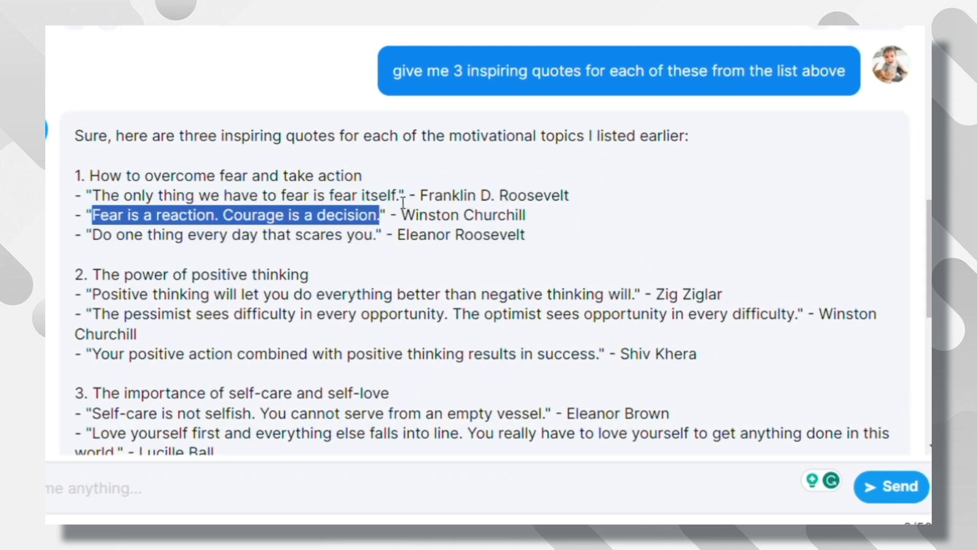
pyautogui.scroll(-3)
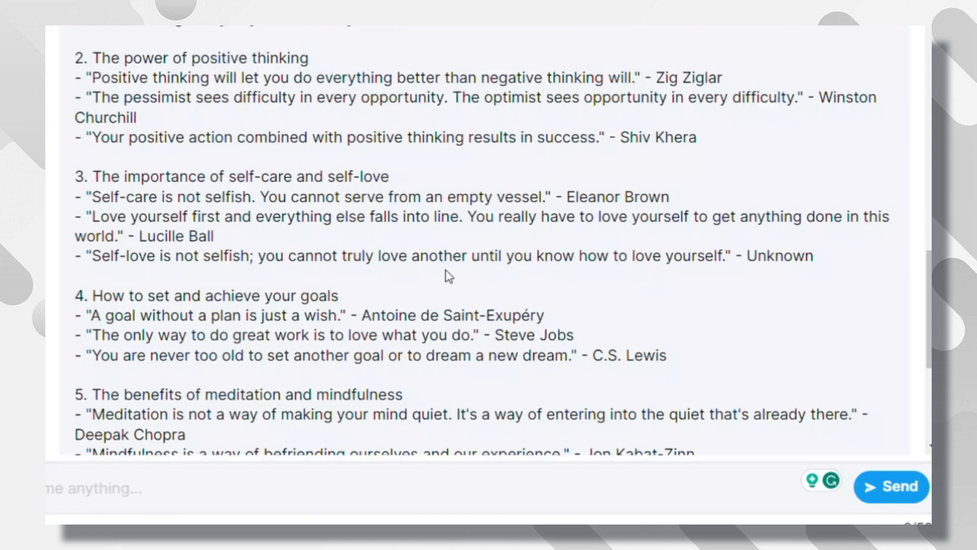
pyautogui.doubleClick(215, 294)
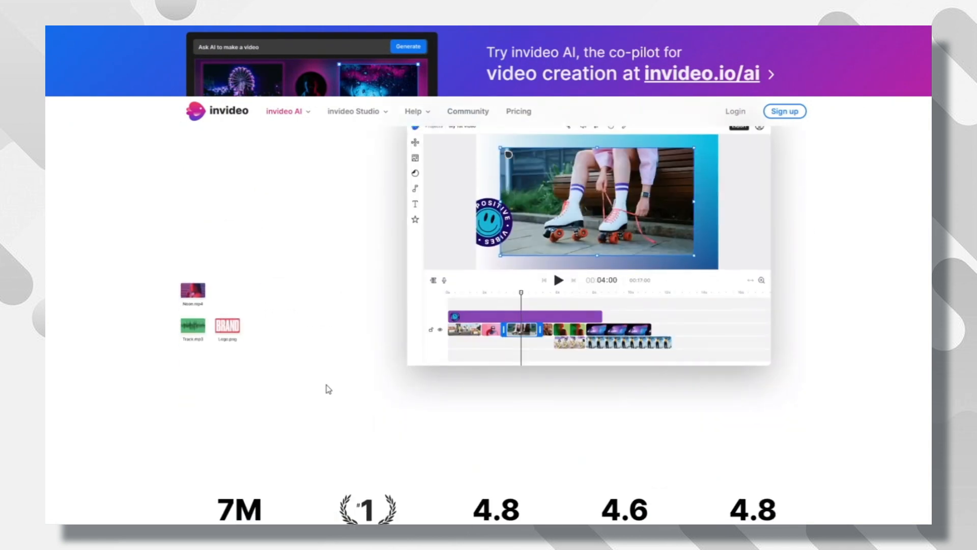
# Go to invideo AI from the dashboard banner and start the Youtube shorts prompt builder.
pyautogui.scroll(-3)
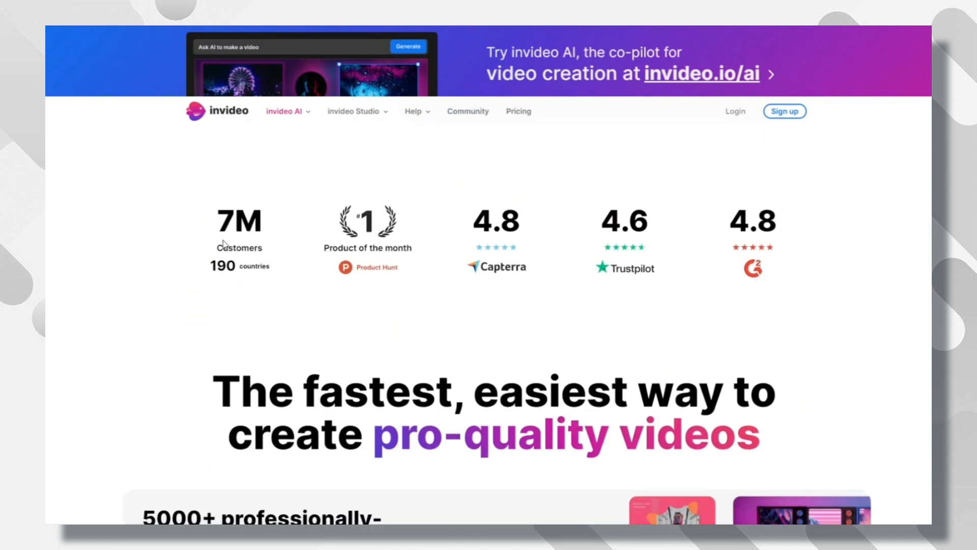
pyautogui.scroll(-3)
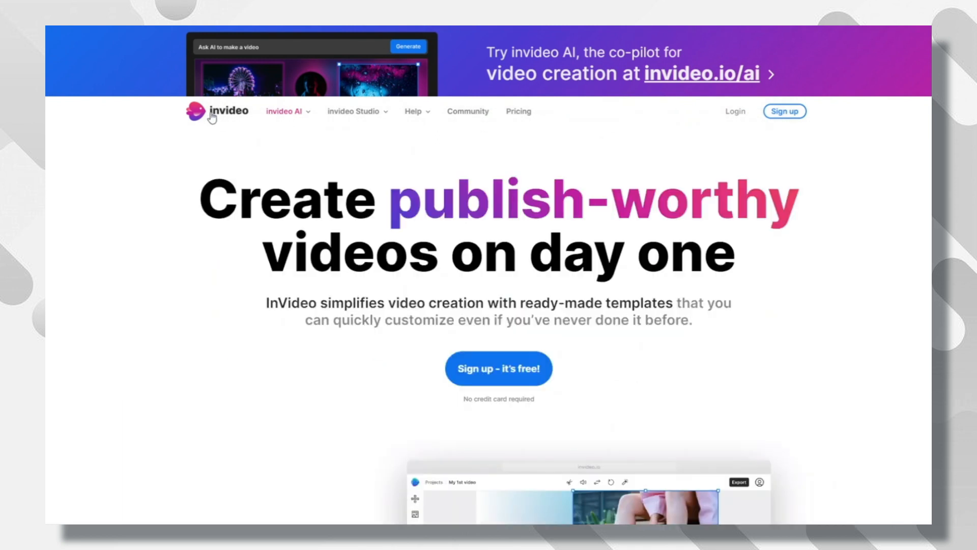
pyautogui.moveTo(747, 119)
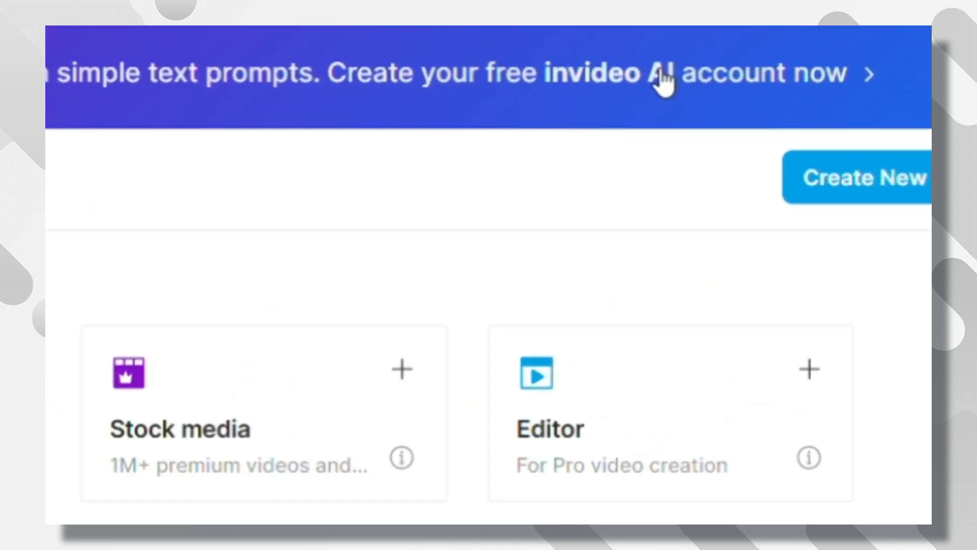
pyautogui.click(660, 74)
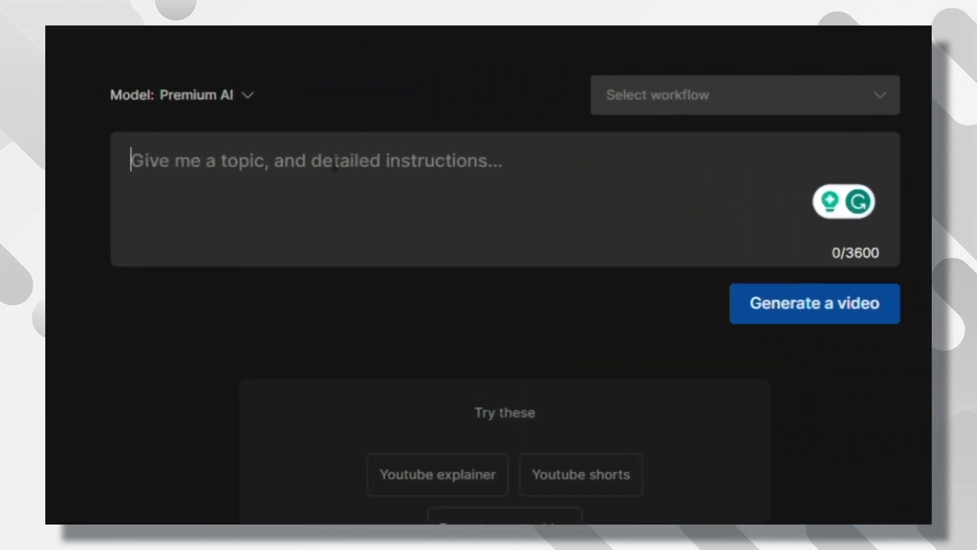
pyautogui.scroll(-3)
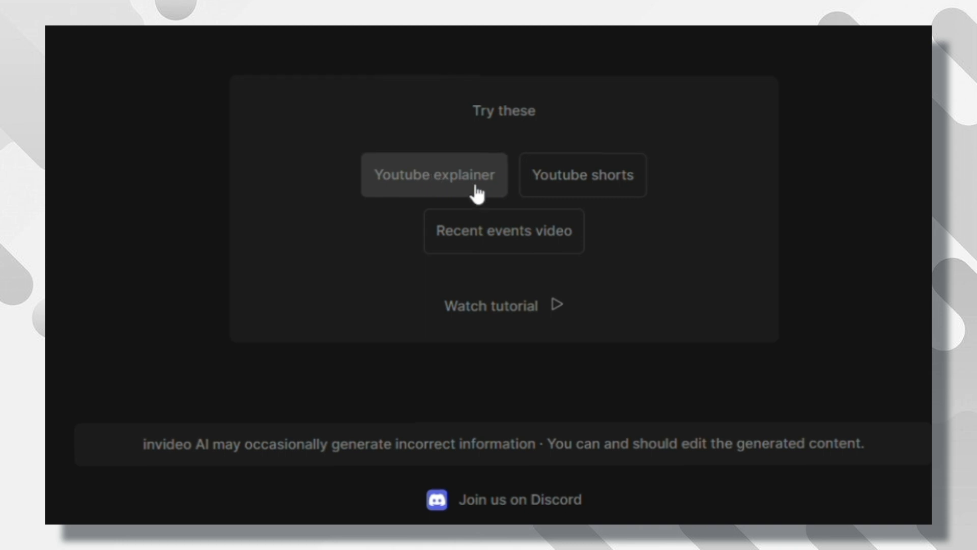
pyautogui.click(582, 174)
pyautogui.write('aaaaaaaaa')
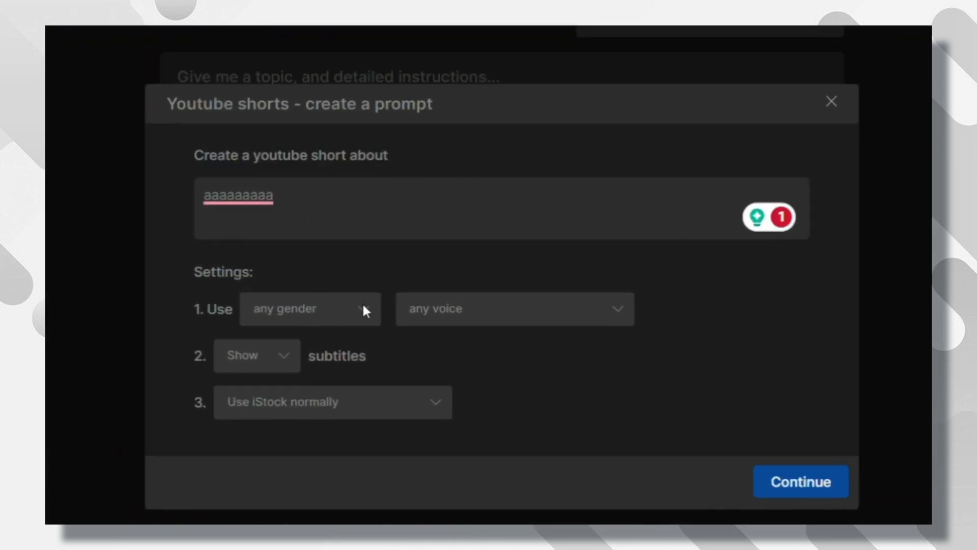
# Set a male, clear American narrator voice and replace the topic text with 'motivation'.
pyautogui.click(310, 308)
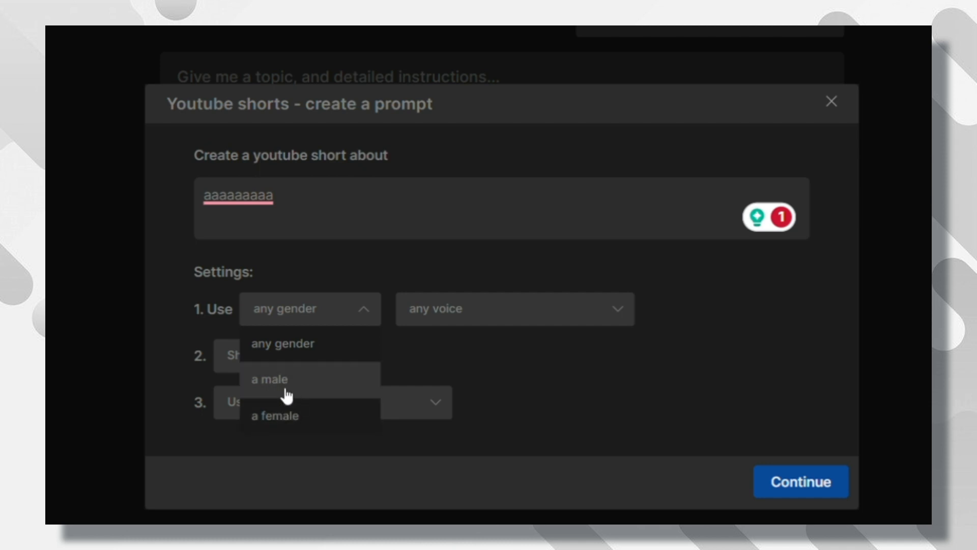
pyautogui.click(268, 379)
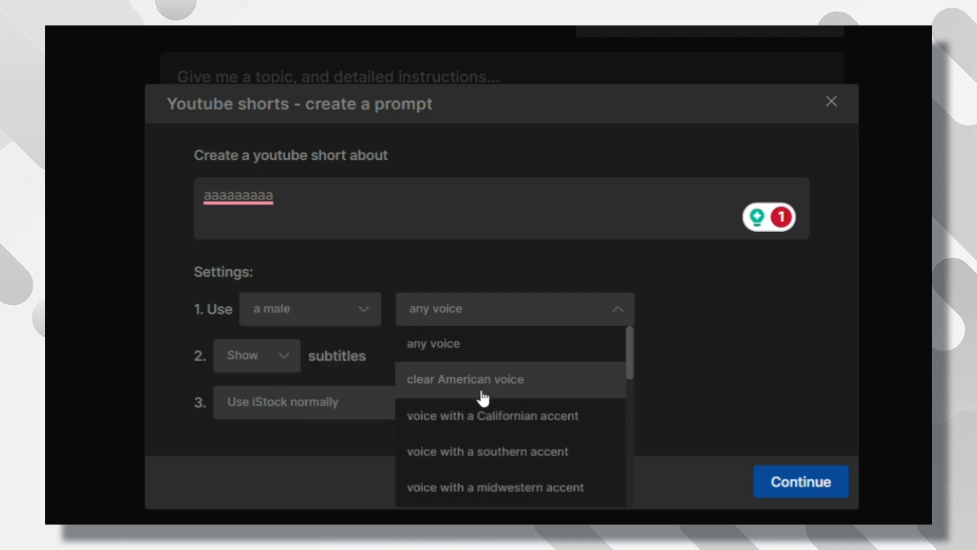
pyautogui.click(464, 378)
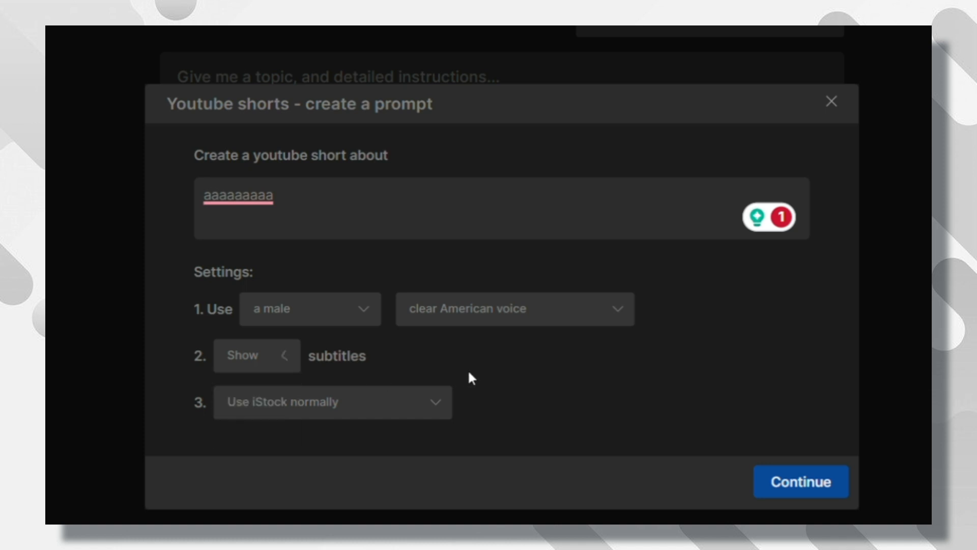
pyautogui.click(332, 401)
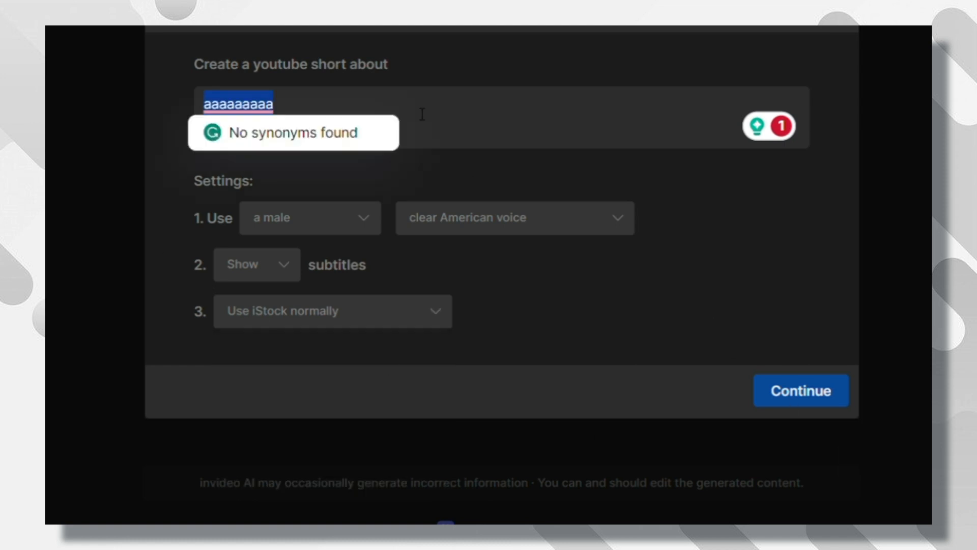
pyautogui.write('motivation')
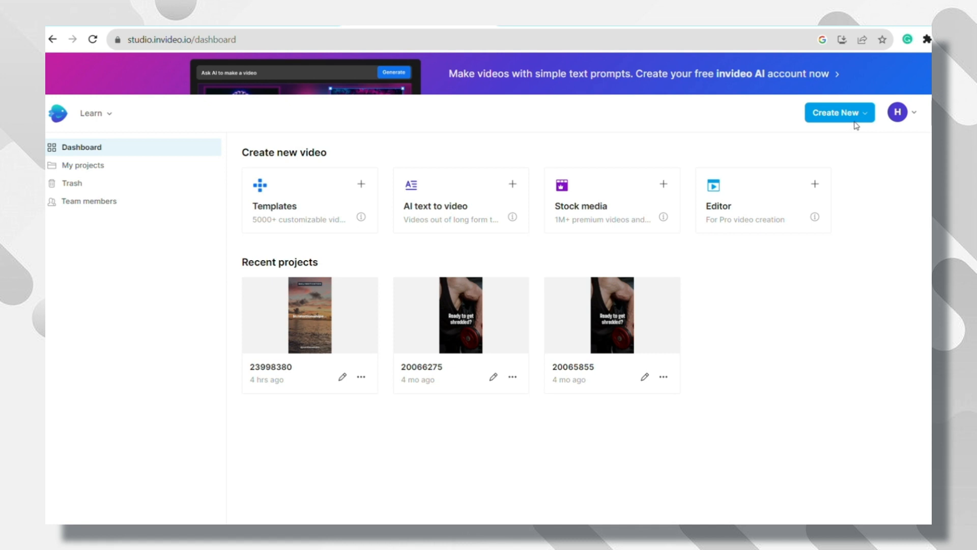
# Start a new video from Templates via Create New on the studio dashboard.
pyautogui.click(837, 113)
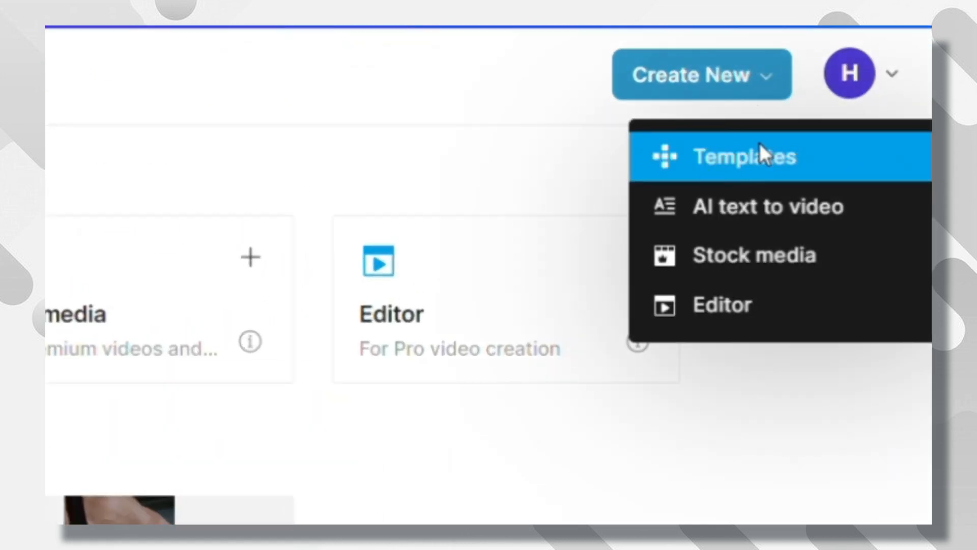
pyautogui.click(745, 155)
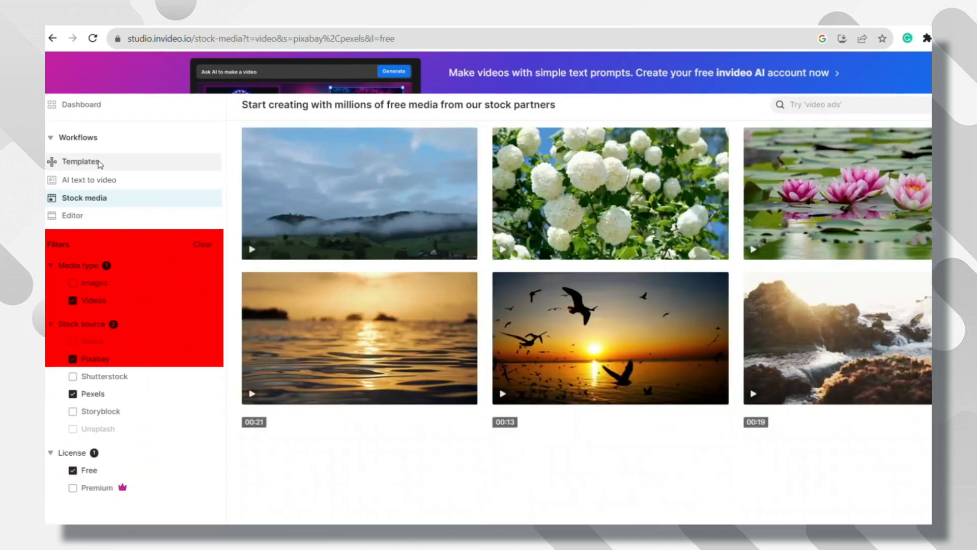
# Search the template gallery for 'motivational'.
pyautogui.click(81, 160)
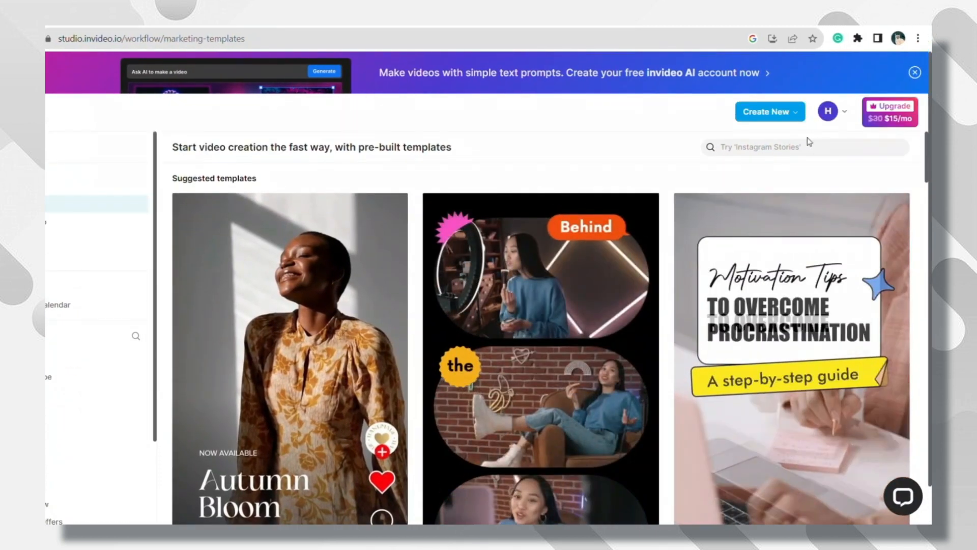
pyautogui.write('motivati')
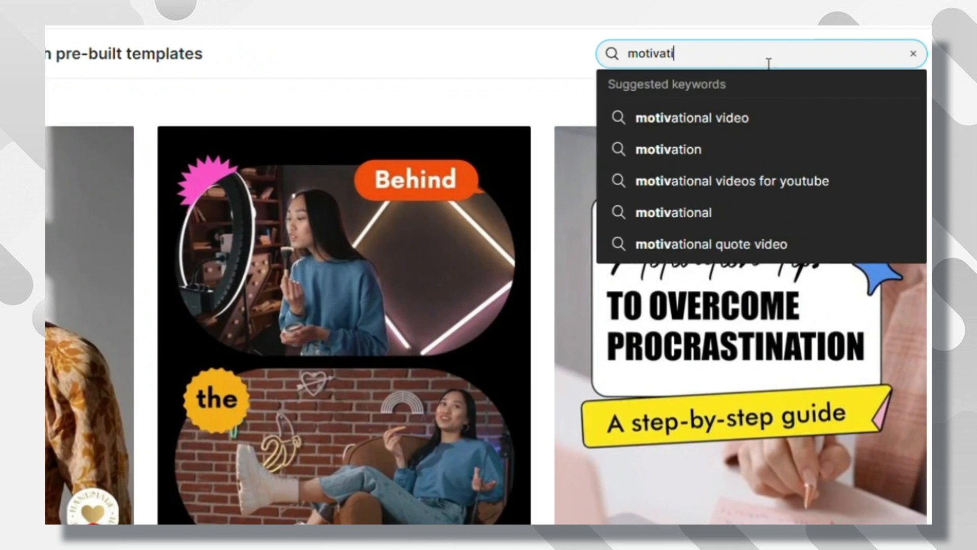
pyautogui.moveTo(673, 212)
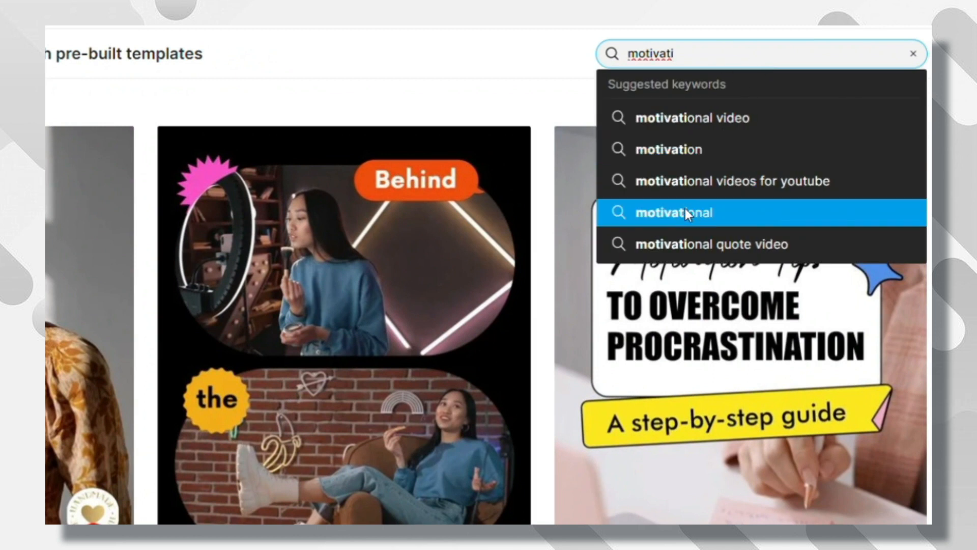
pyautogui.click(673, 212)
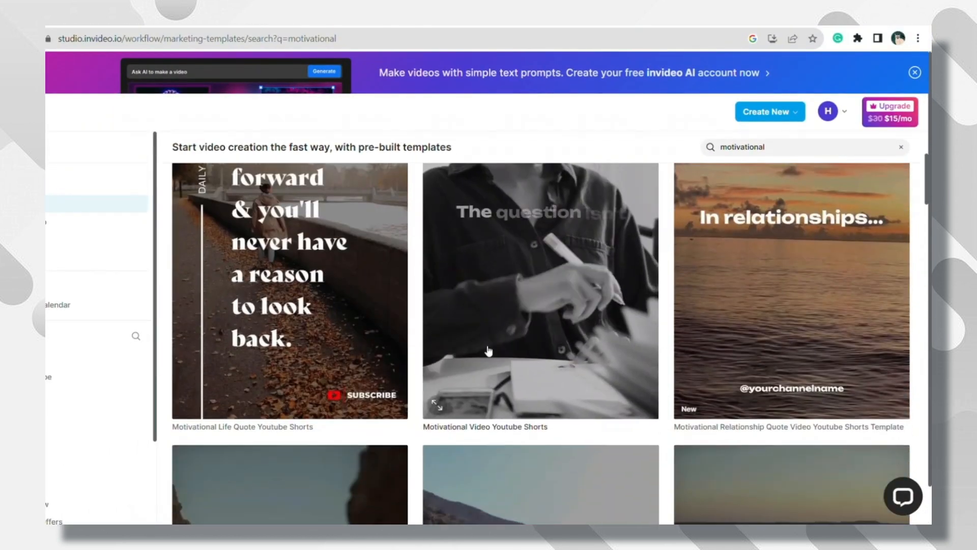
# Pick the Motivational Fitness Video Youtube Shorts Template from the results.
pyautogui.scroll(-3)
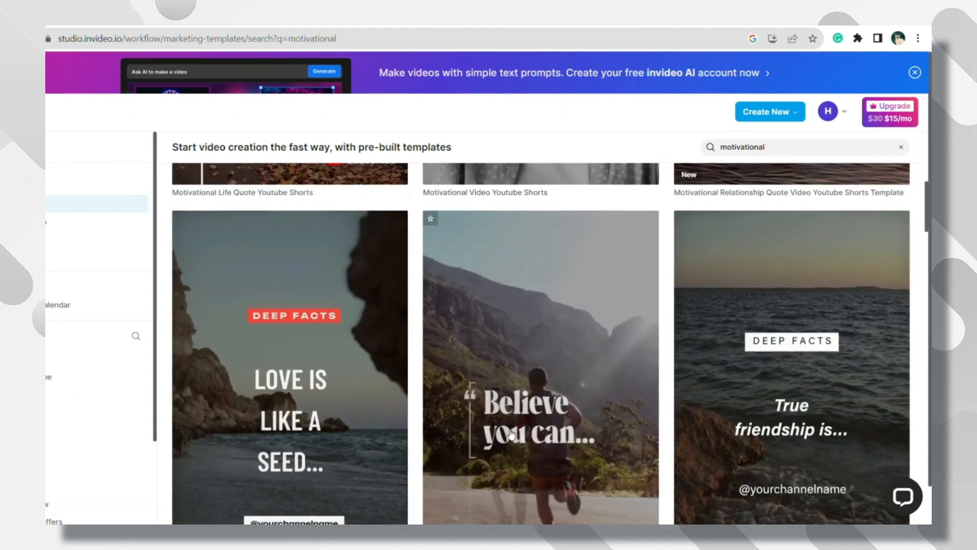
pyautogui.scroll(-3)
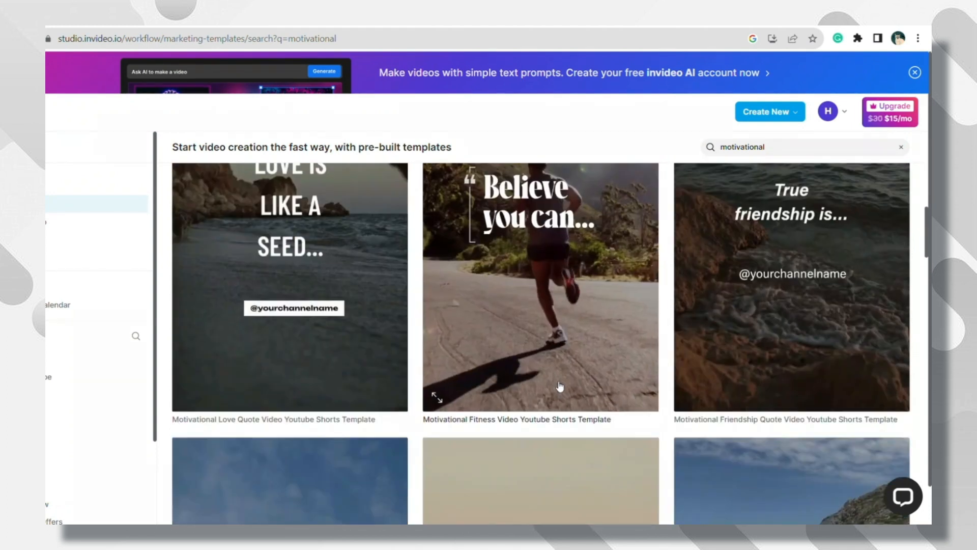
pyautogui.scroll(-3)
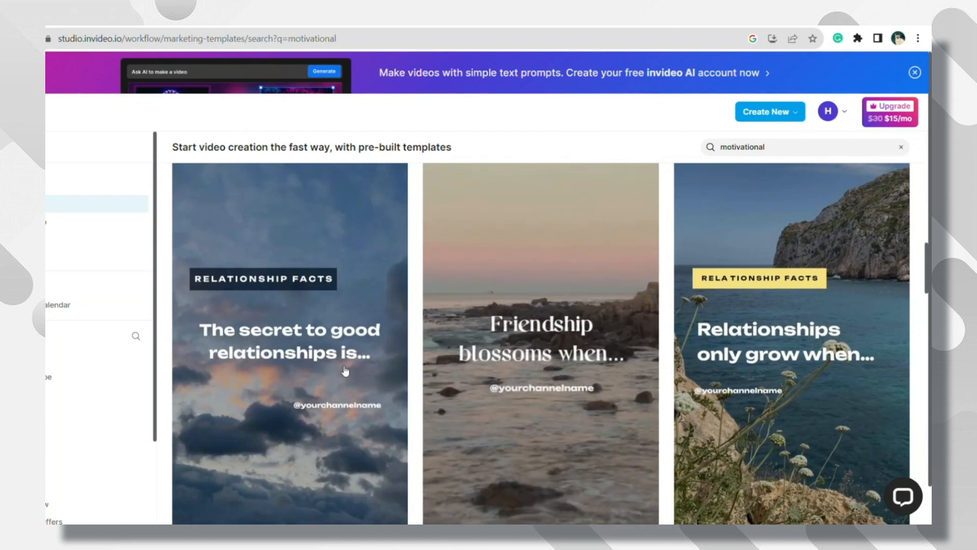
pyautogui.scroll(-3)
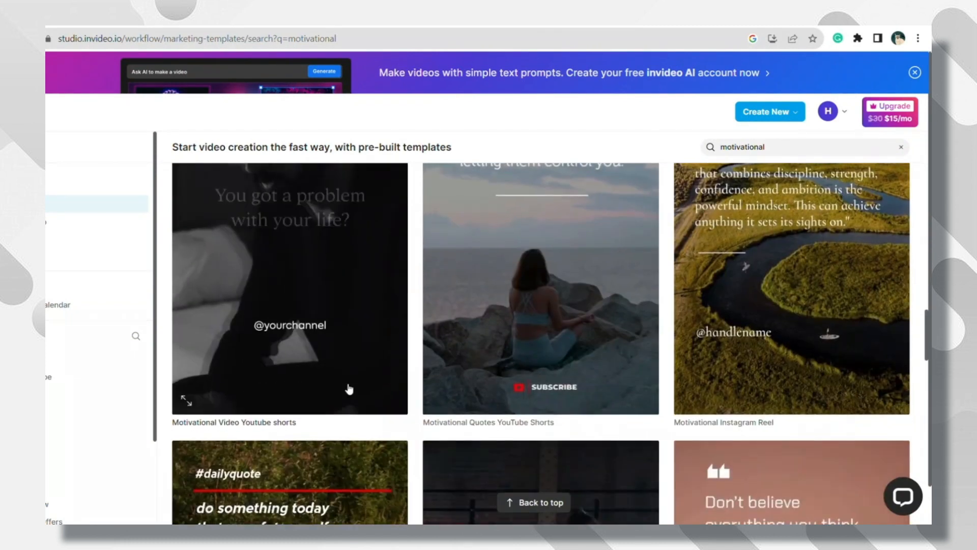
pyautogui.scroll(-3)
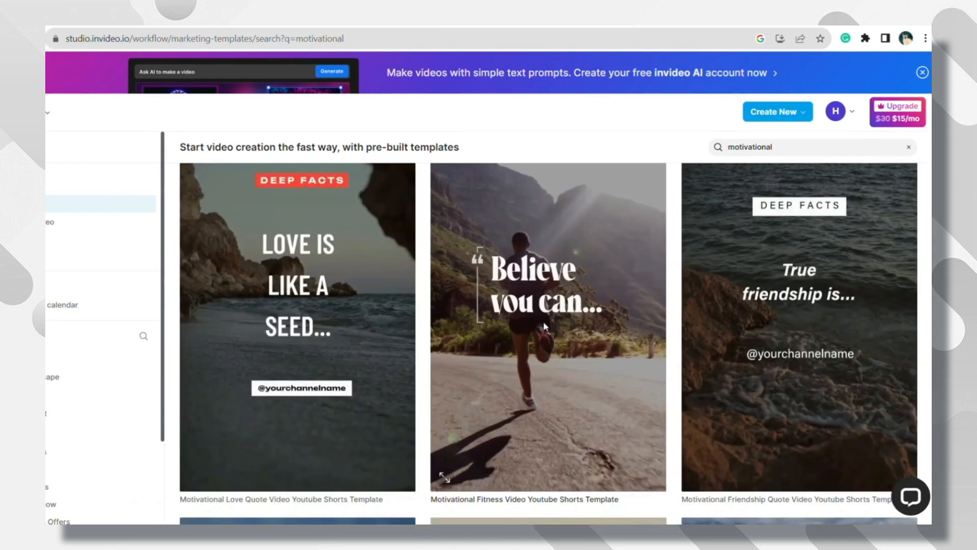
pyautogui.click(548, 326)
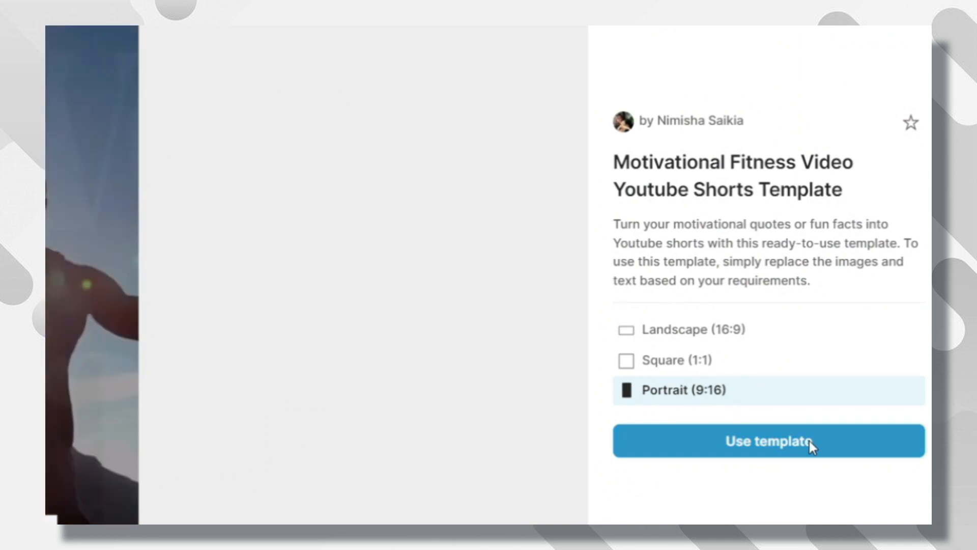
# Create a Portrait (9:16) project from the template and select its 'Believe you can...' text.
pyautogui.click(768, 441)
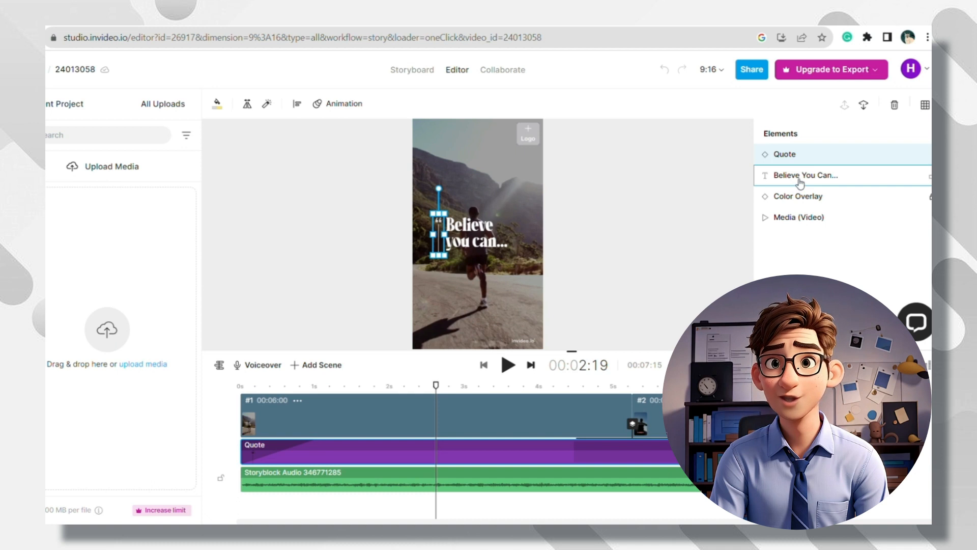
pyautogui.click(806, 175)
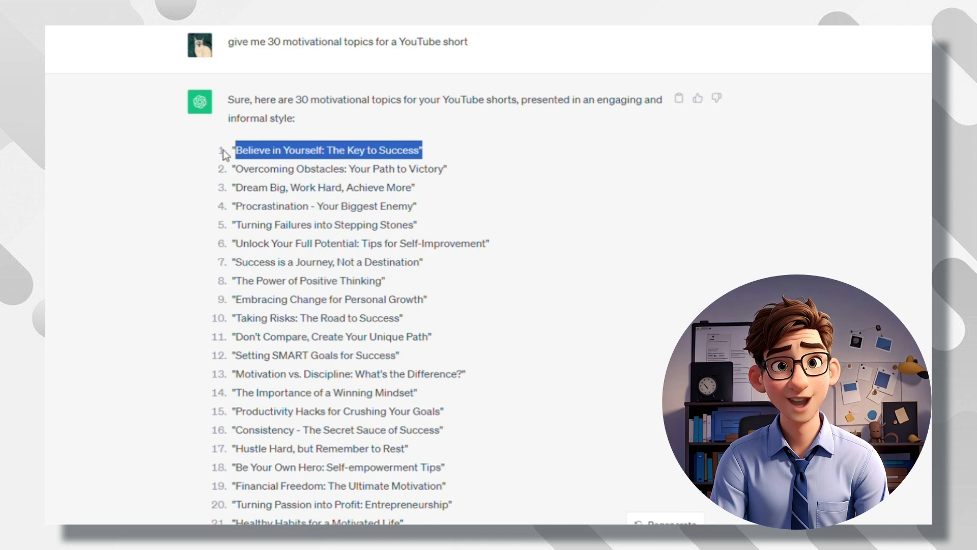
# Scroll through ChatGPT's 30-topic list to reach the first topic, Believe in Yourself.
pyautogui.scroll(-3)
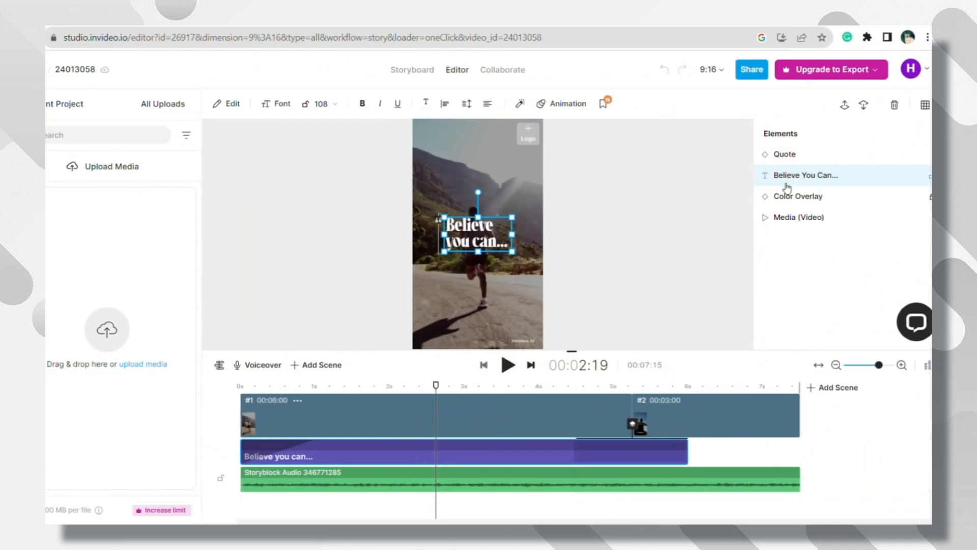
# Rewrite the template quote as short captions, entering 'step to' and moving to the next text clip.
pyautogui.doubleClick(476, 234)
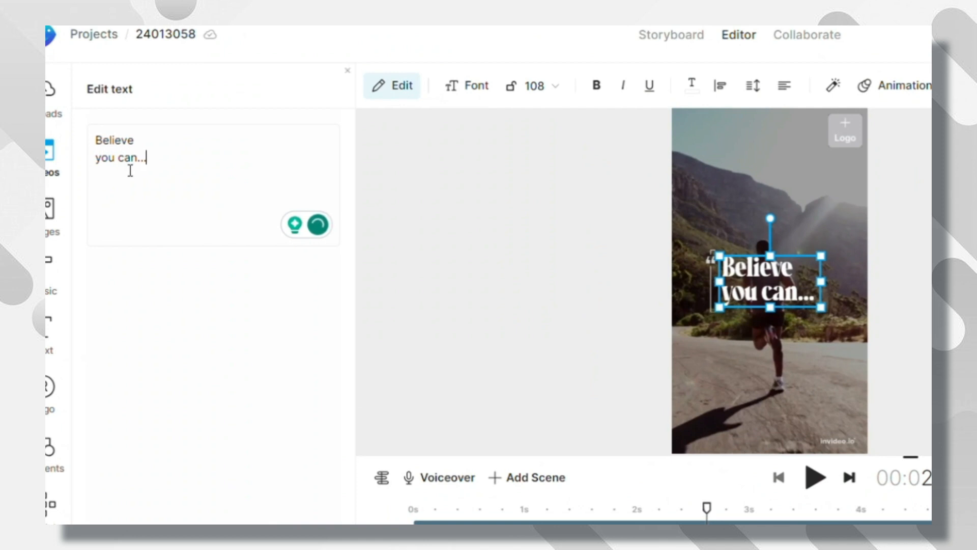
pyautogui.tripleClick(118, 147)
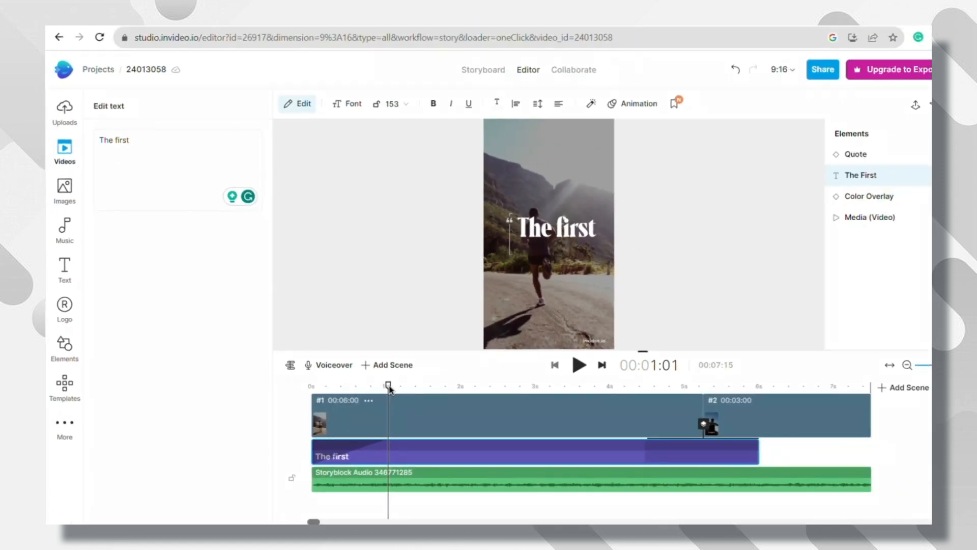
pyautogui.write('step to')
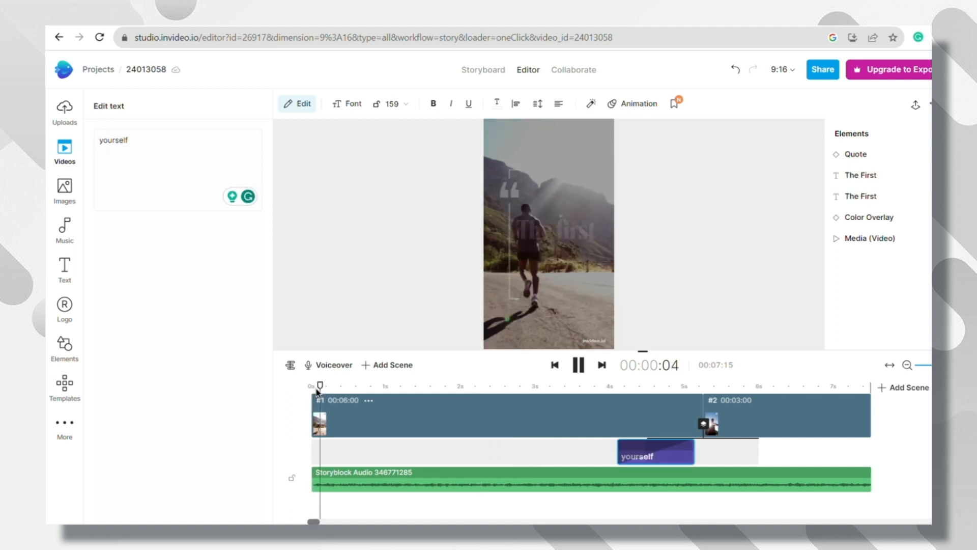
pyautogui.click(468, 386)
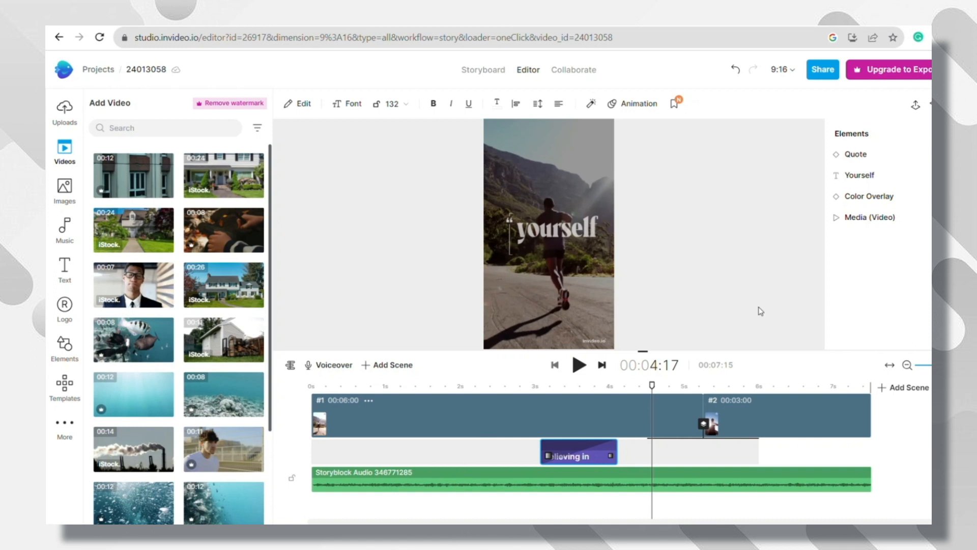
pyautogui.moveTo(551, 250)
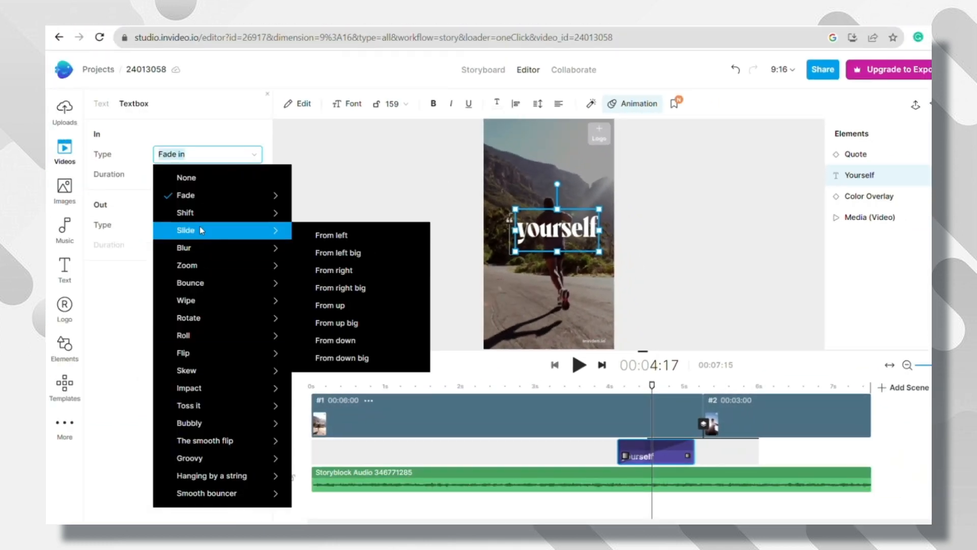
pyautogui.moveTo(184, 247)
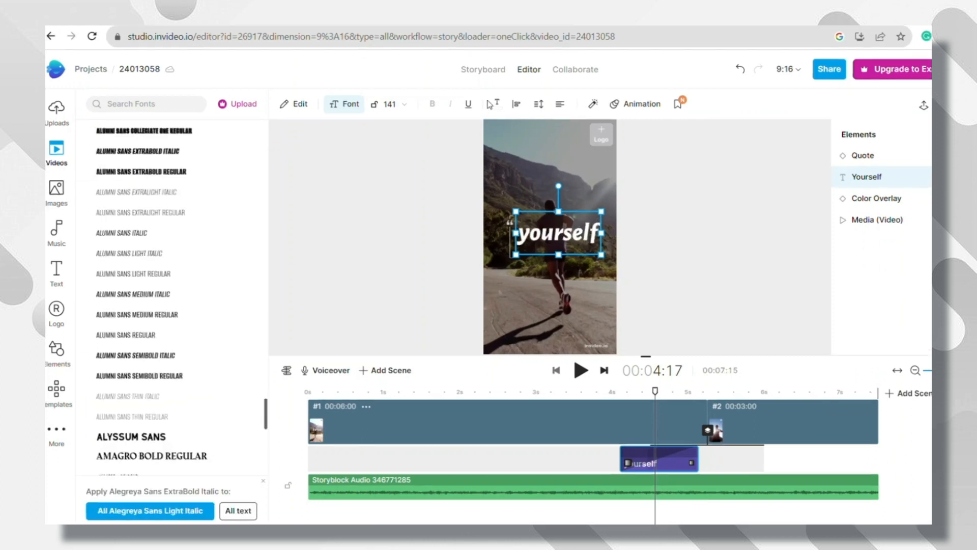
# Test a red Text fill on the 'yourself' caption before keeping white #FFFFFF.
pyautogui.click(497, 103)
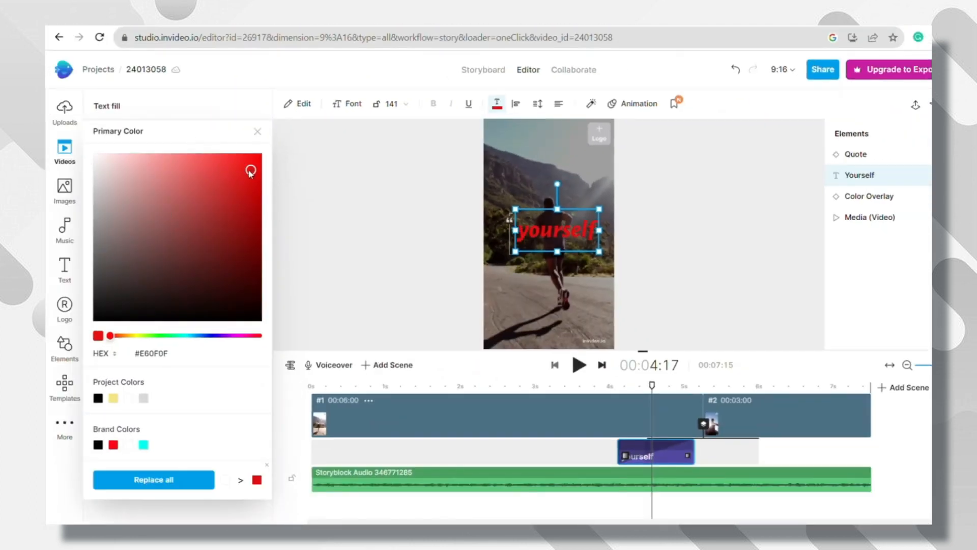
pyautogui.click(868, 217)
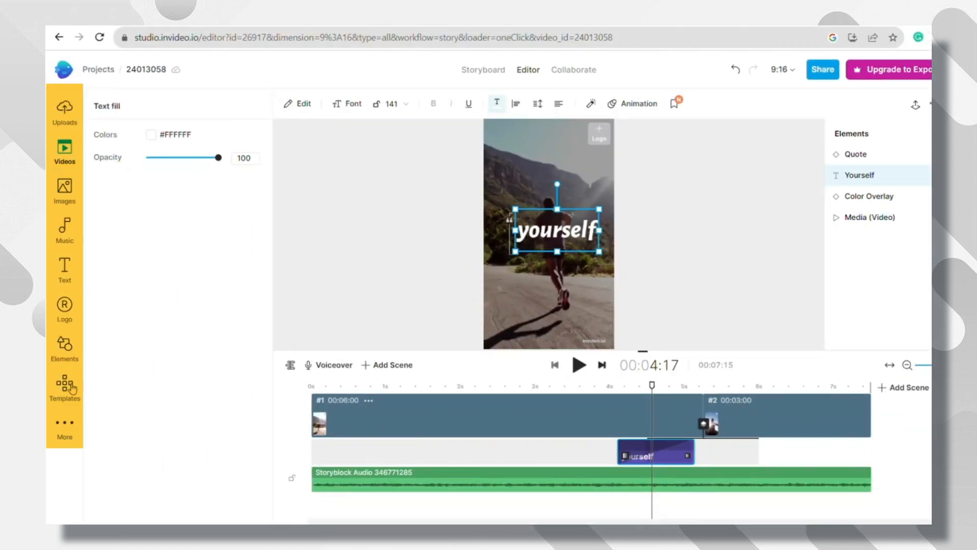
pyautogui.click(64, 385)
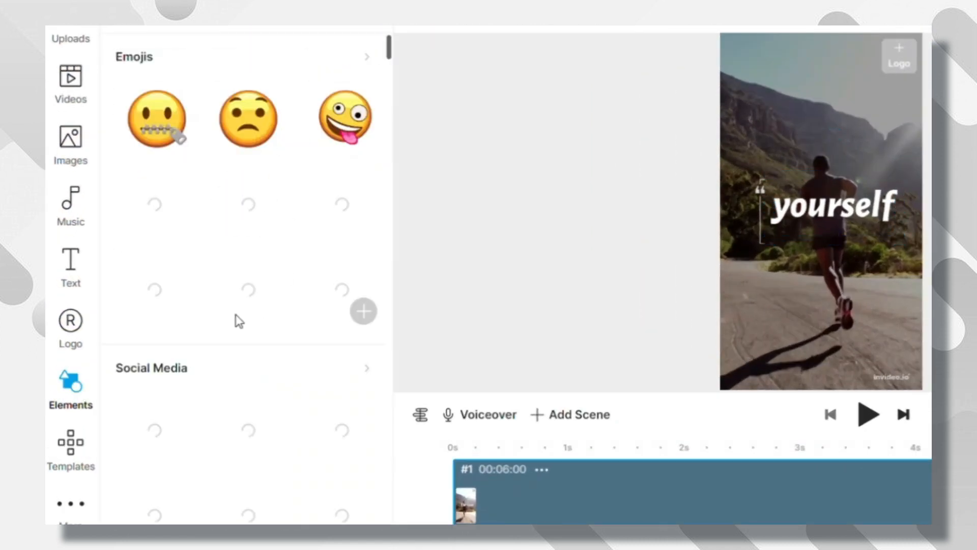
# Browse stickers and shapes, then show the stock Videos library with its source and licence filters.
pyautogui.scroll(-3)
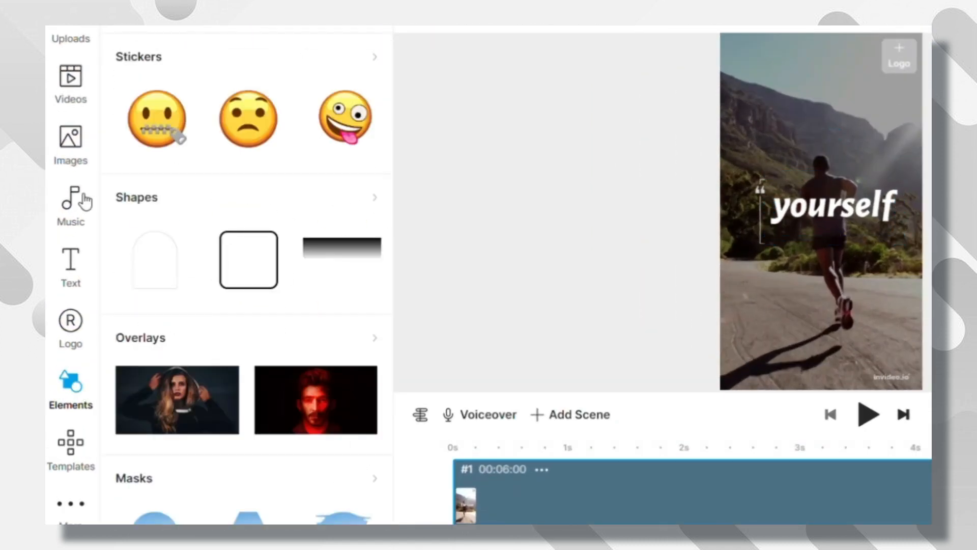
pyautogui.click(70, 81)
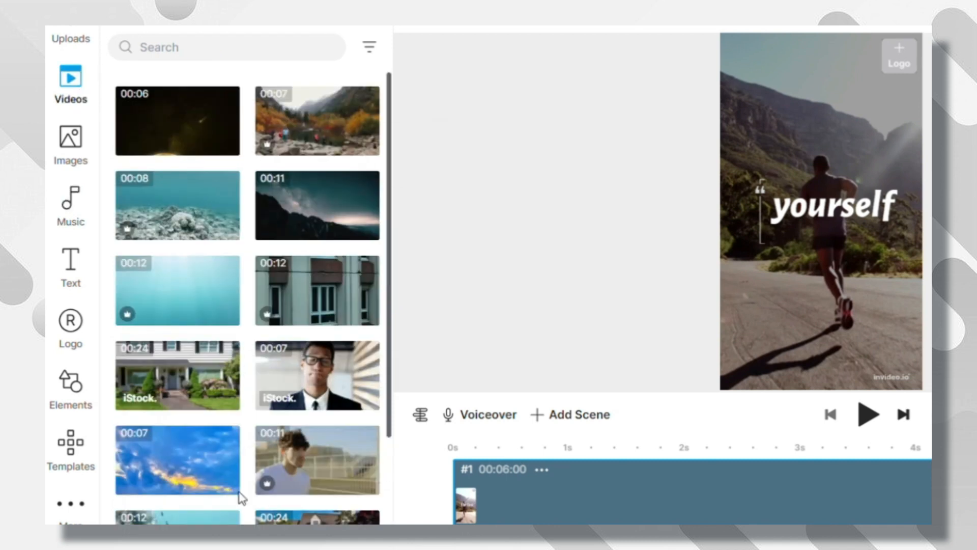
pyautogui.click(369, 47)
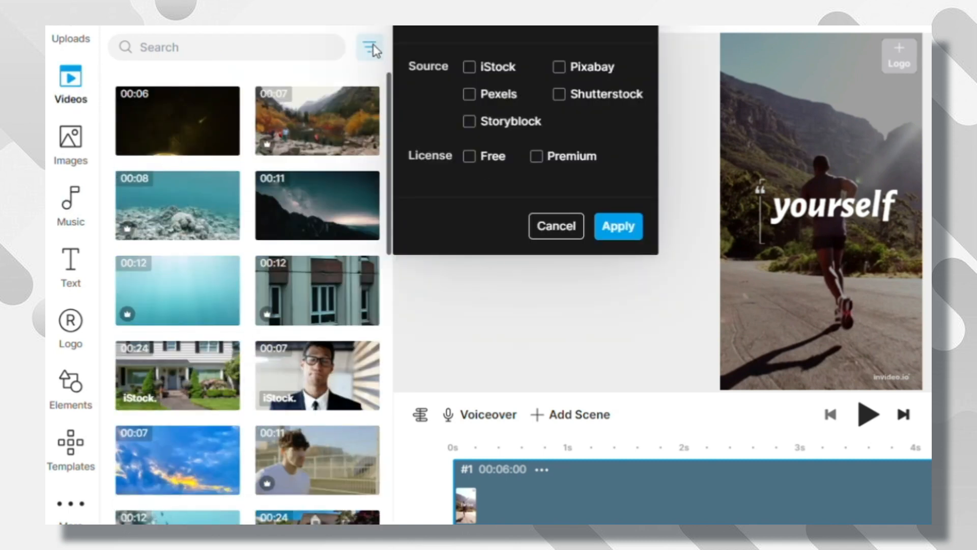
pyautogui.click(470, 207)
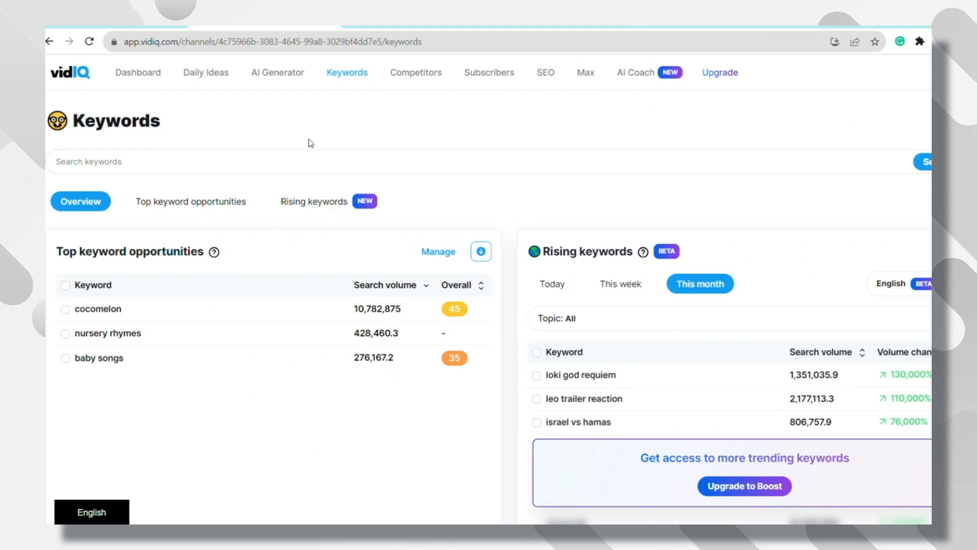
pyautogui.moveTo(96, 324)
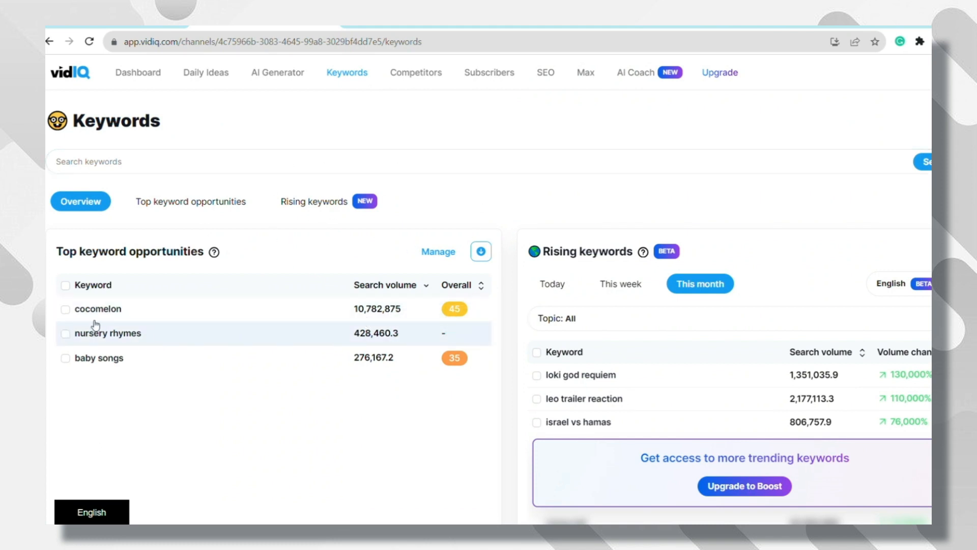
# Search vidIQ for 'motivation quotes' and review its low score of 38 and search volume.
pyautogui.write('m')
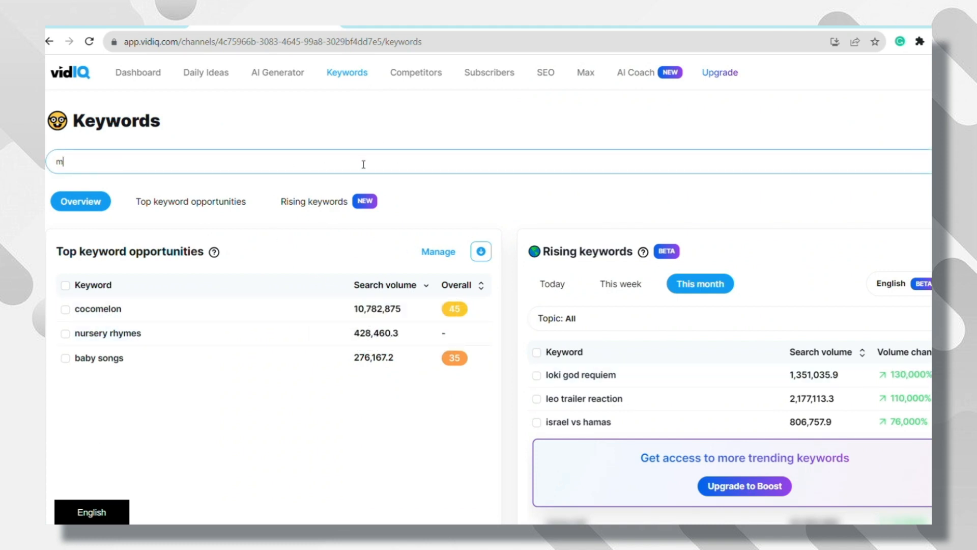
pyautogui.write('orivation quotes')
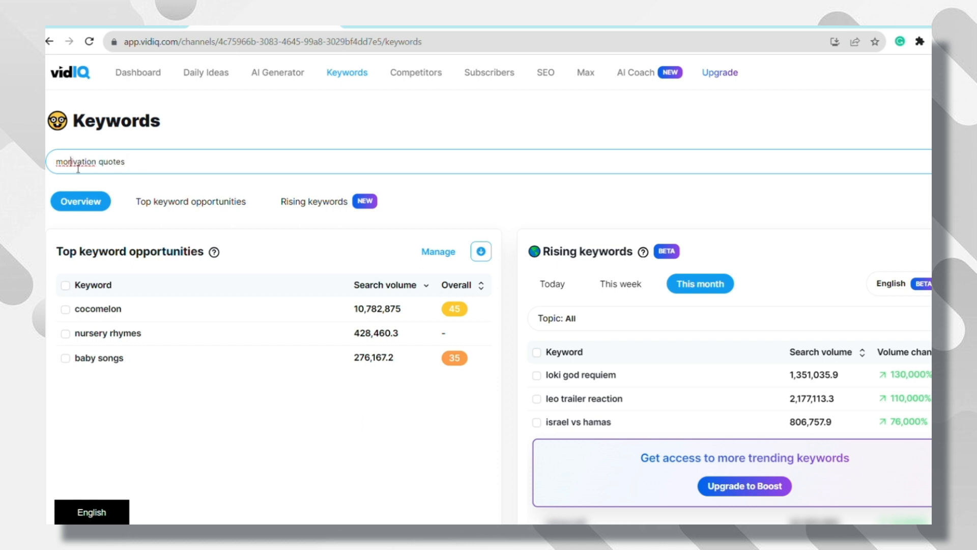
pyautogui.press('Enter')
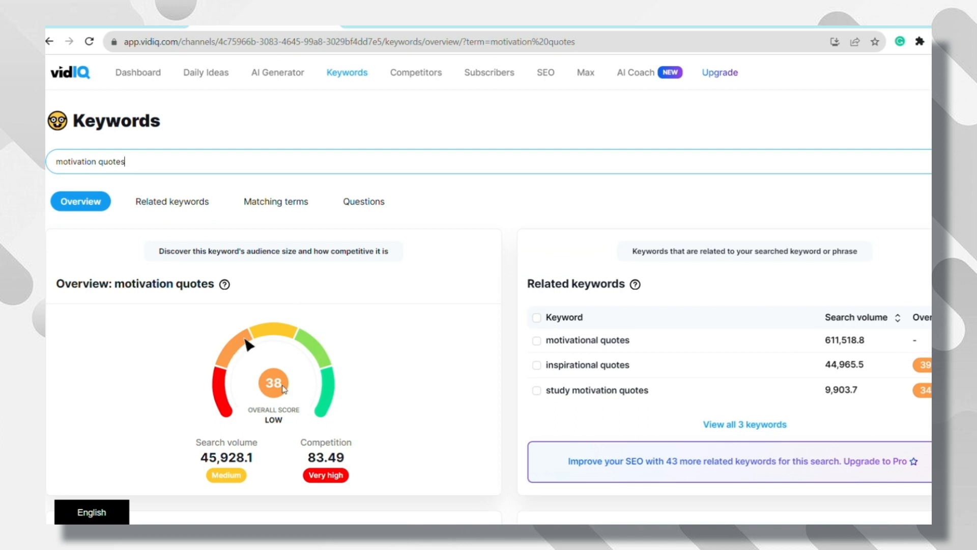
pyautogui.scroll(-3)
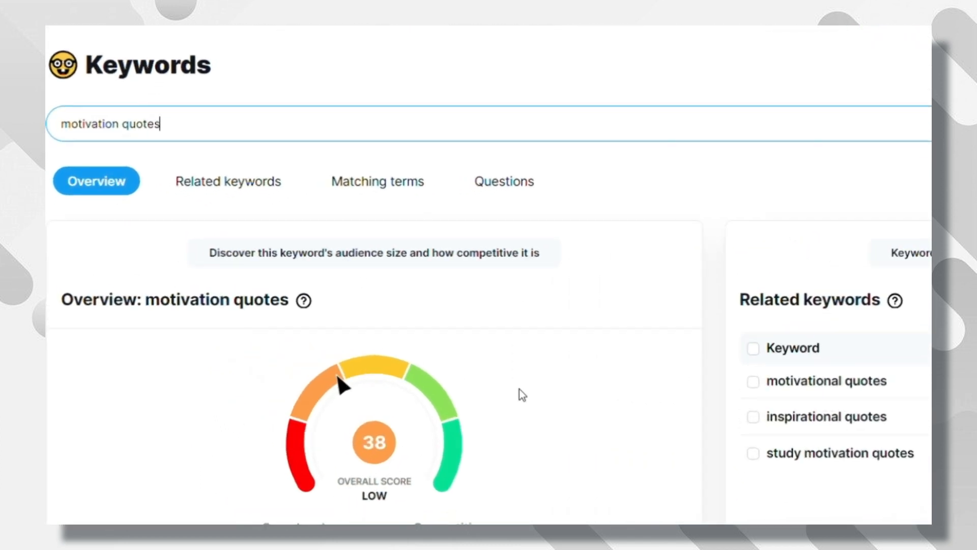
pyautogui.scroll(-3)
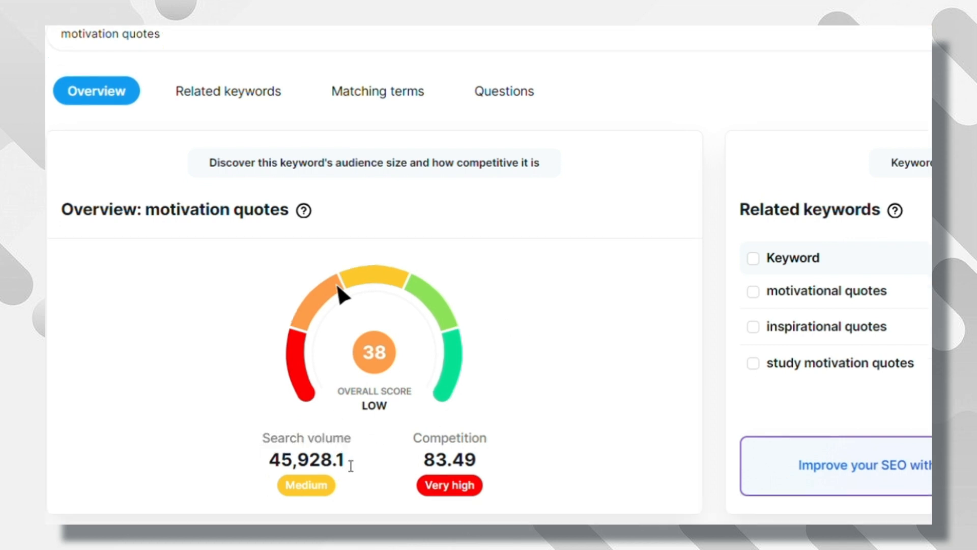
pyautogui.doubleClick(449, 438)
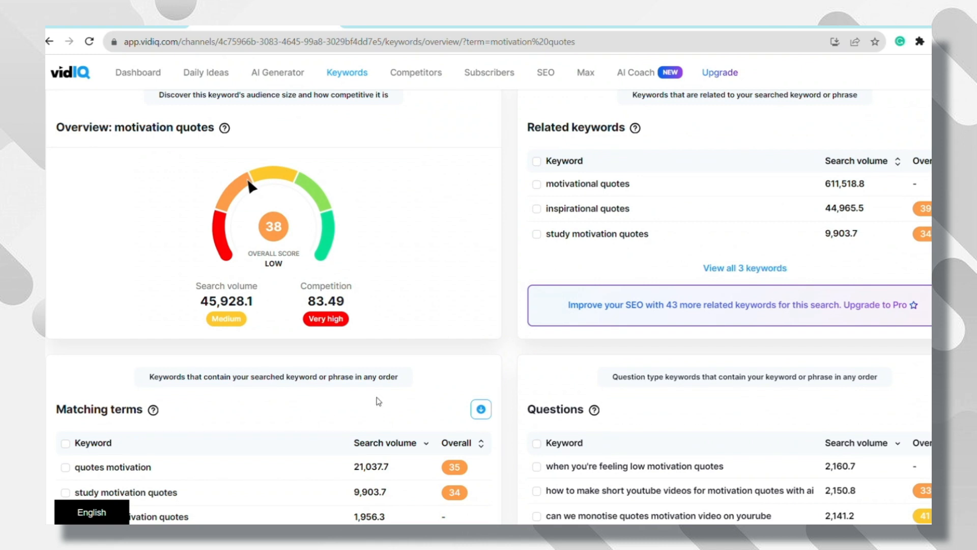
# Search 'motivation' instead and check its very high score of 93 and search volume.
pyautogui.scroll(-3)
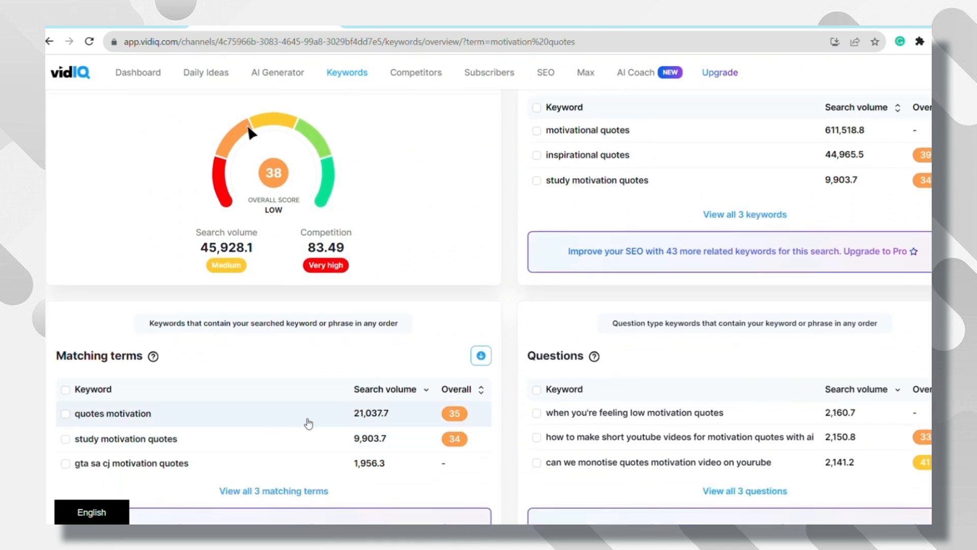
pyautogui.scroll(3)
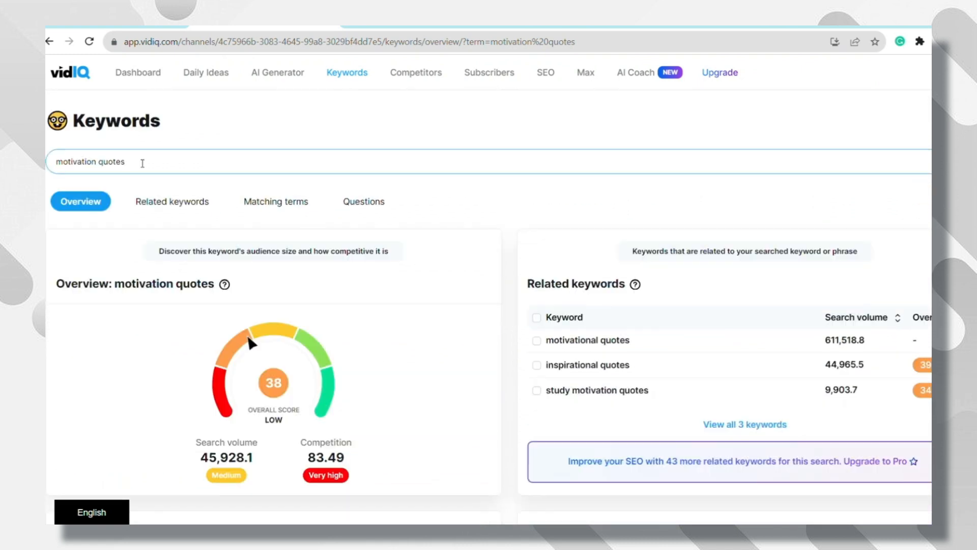
pyautogui.write('motivation')
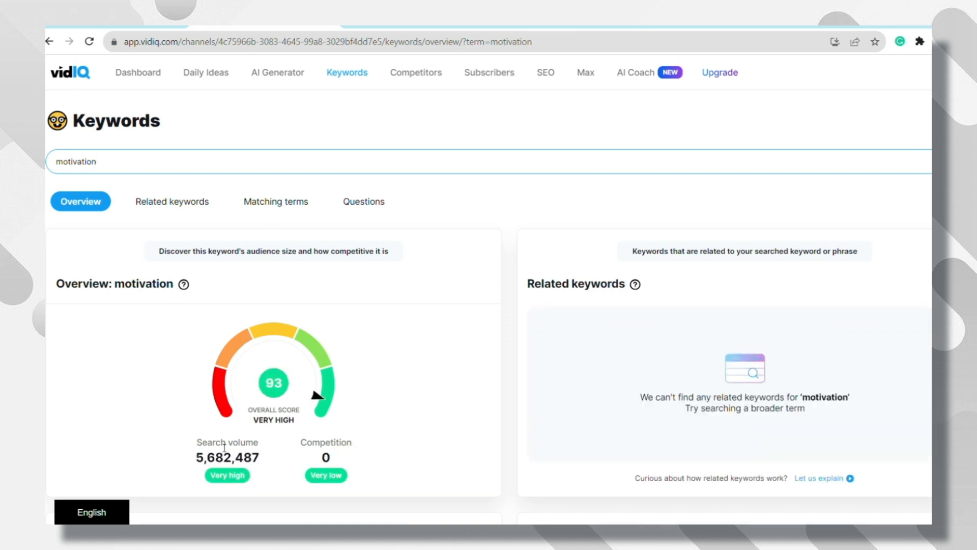
pyautogui.doubleClick(226, 457)
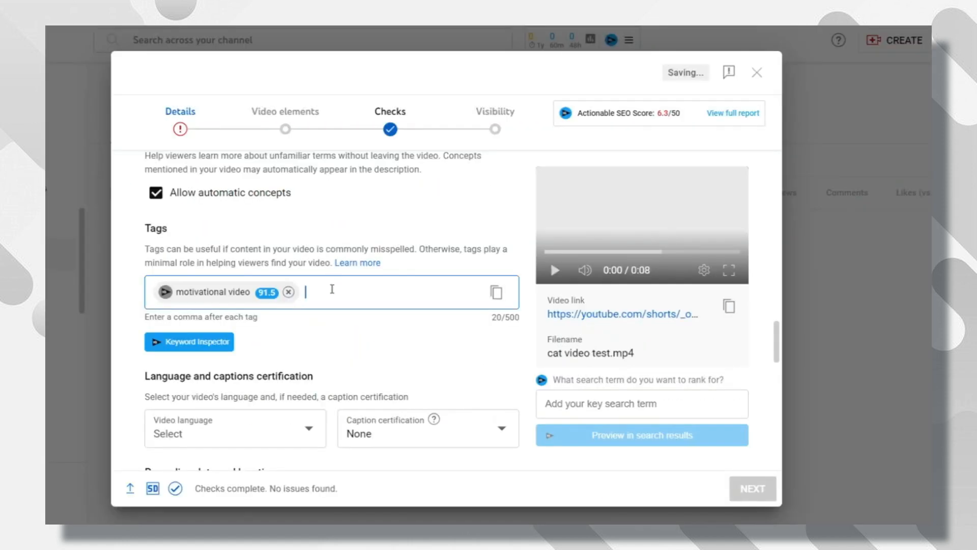
# Scroll the upload Details down to Tags for the 'motivational video' tag.
pyautogui.scroll(-3)
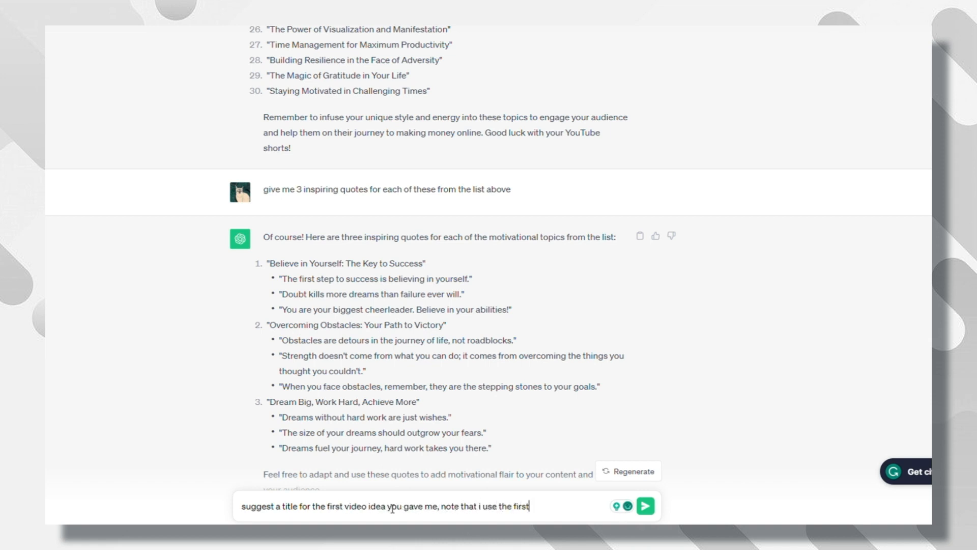
# Send the title request and select ChatGPT's suggested title 'Unlocking Success: The Power of Believing in Yourself'.
pyautogui.click(645, 505)
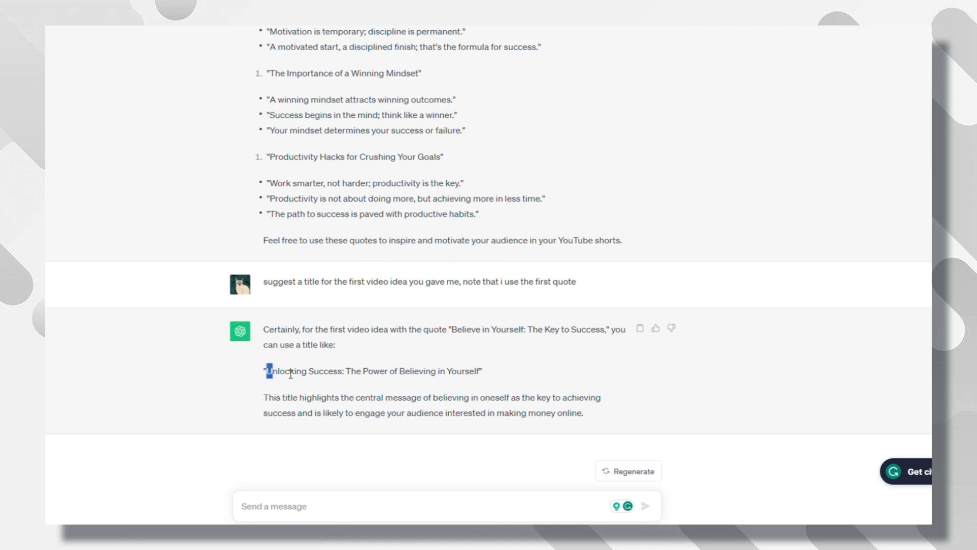
pyautogui.moveTo(265, 371); pyautogui.dragTo(478, 372)
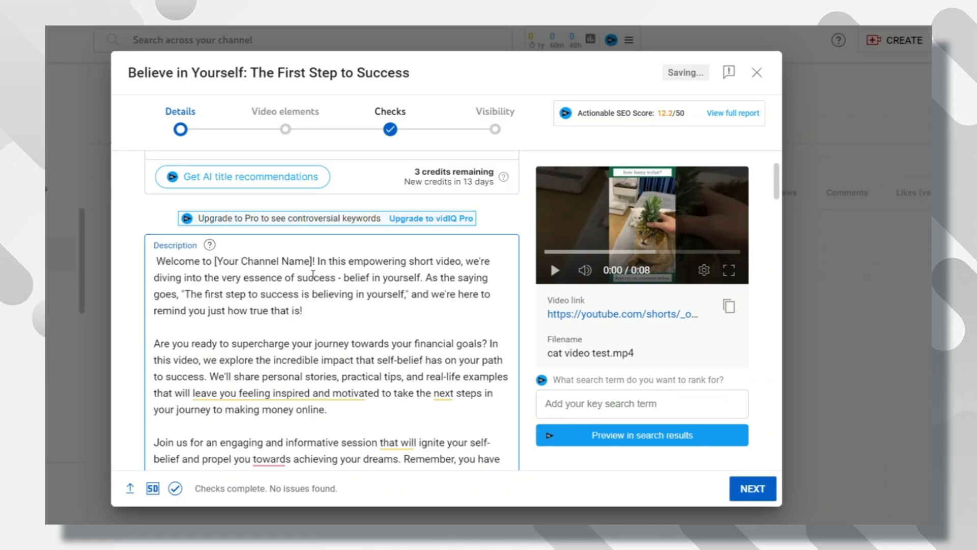
# Scroll past Audience to Tags to add 'motivational' and further tags.
pyautogui.scroll(-3)
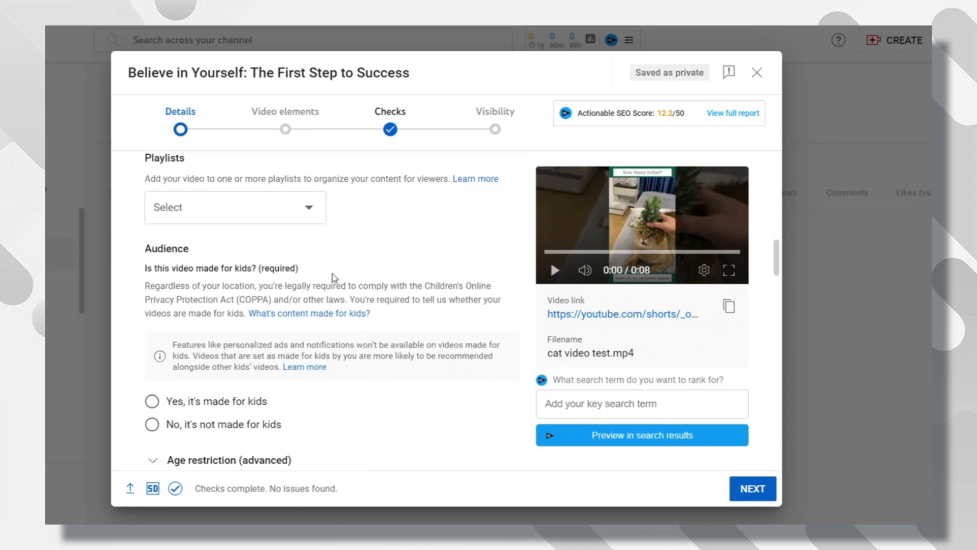
pyautogui.scroll(-3)
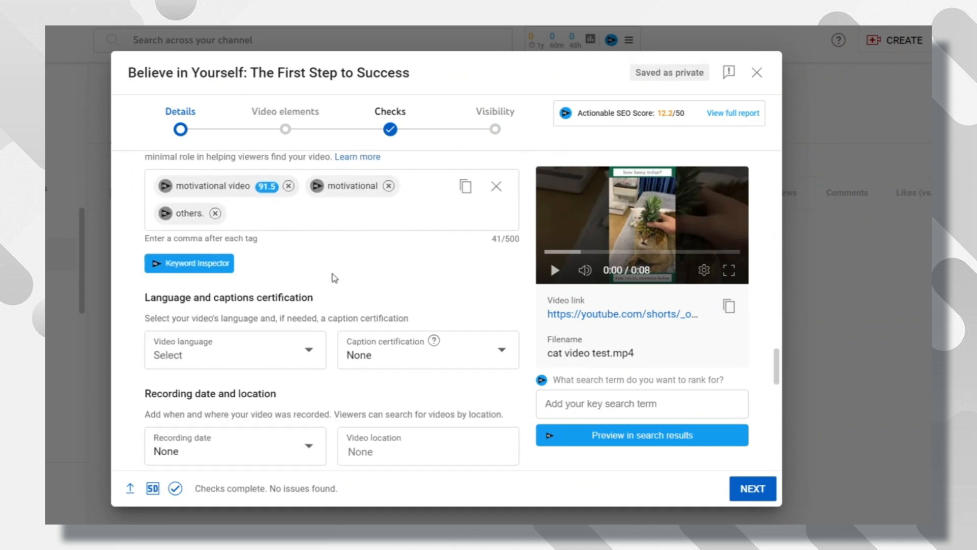